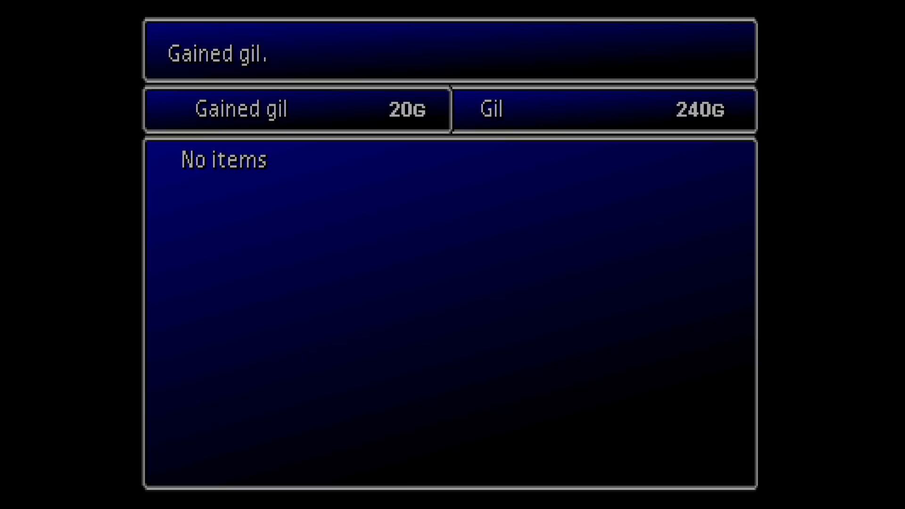
- Dismiss the gil results and advance the street dialogue to the character naming screen
key(Enter)
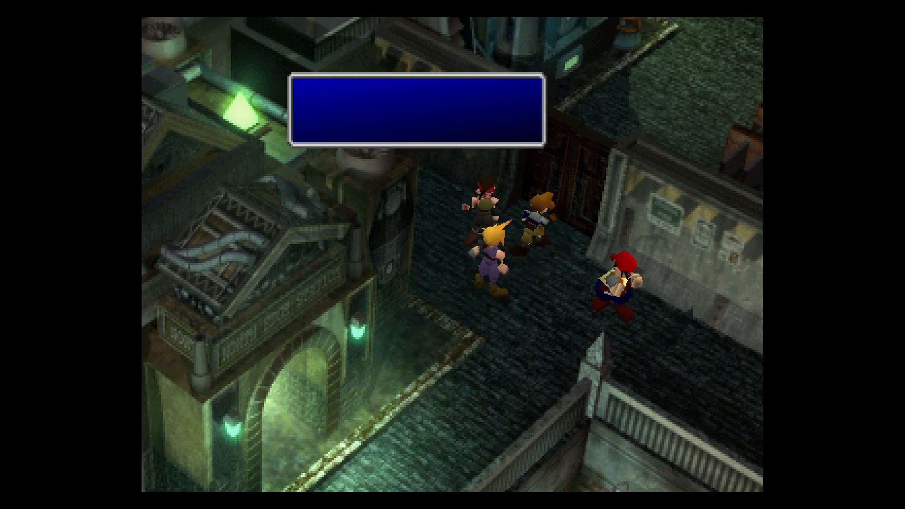
key(Enter)
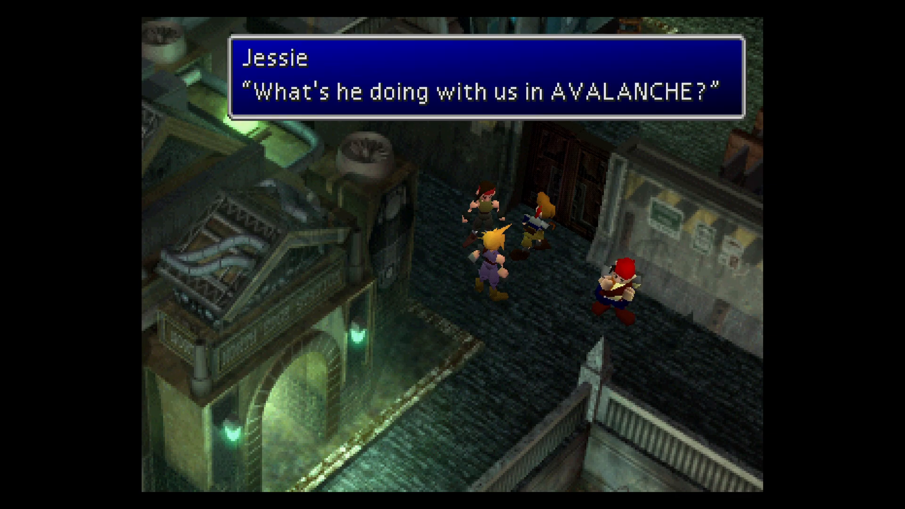
key(enter)
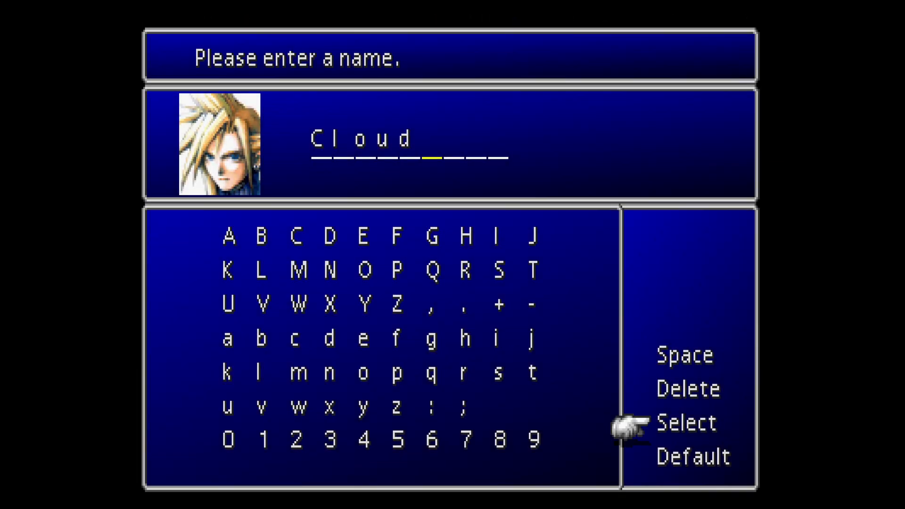
click(686, 421)
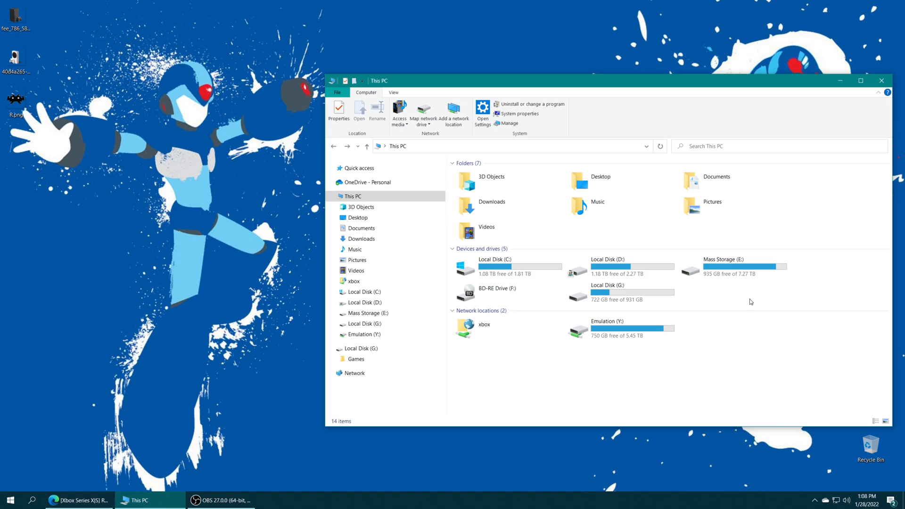
mouse_move(578, 282)
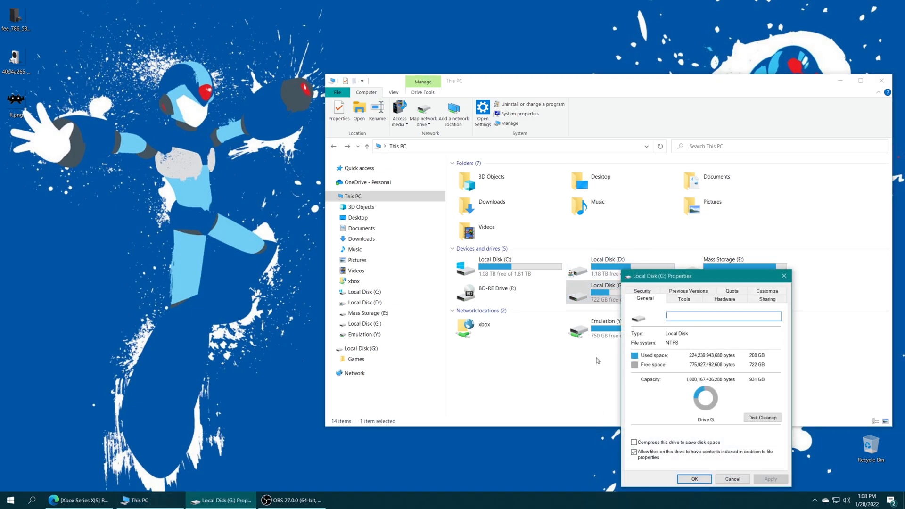
- Bring up the Security tab and advanced security settings for Local Disk (G:)
click(642, 290)
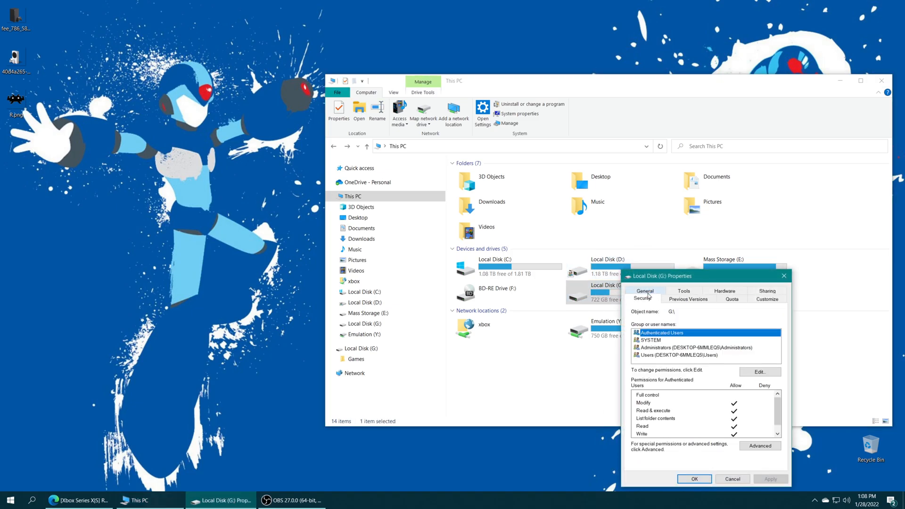
click(759, 444)
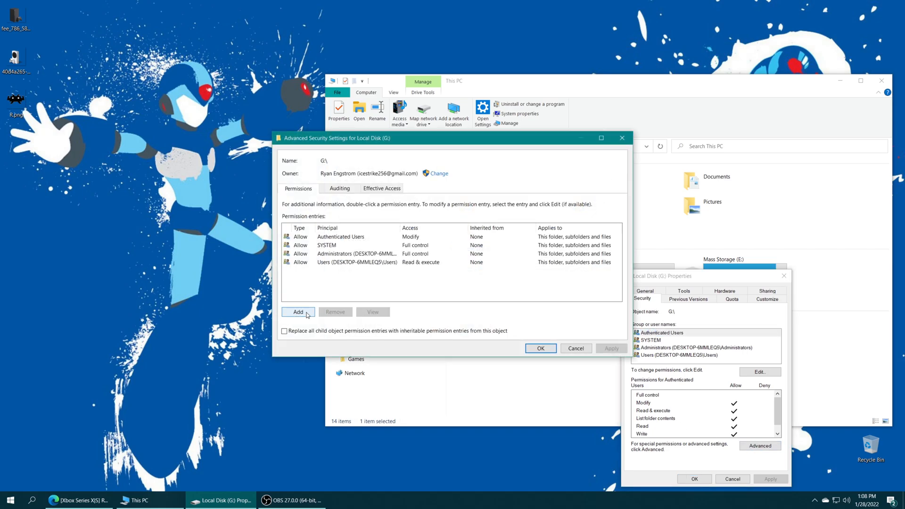
- Add a new permission entry for G: with ALL APPLICATION PACKAGES chosen as the principal
click(298, 311)
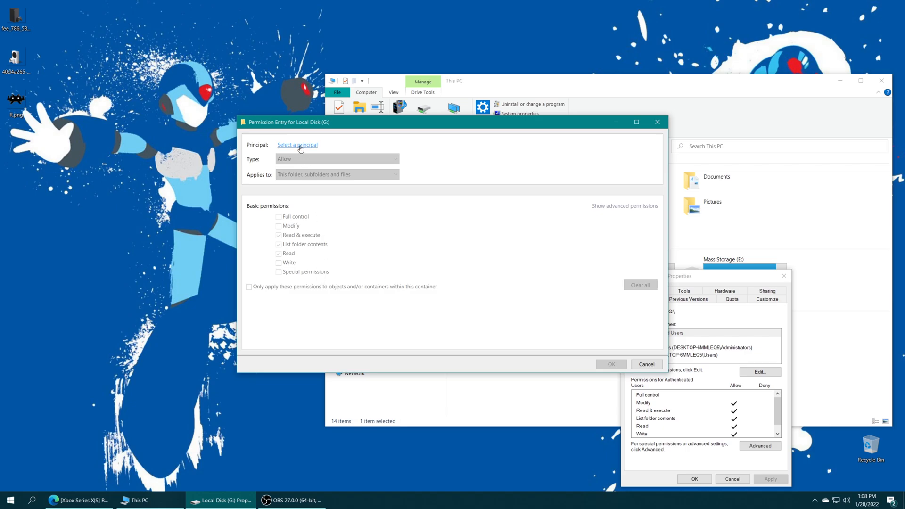
click(298, 146)
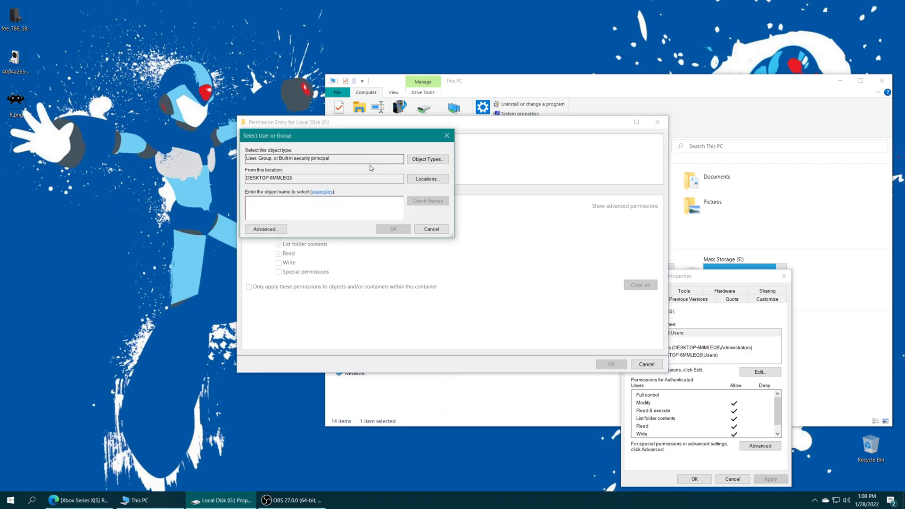
click(265, 229)
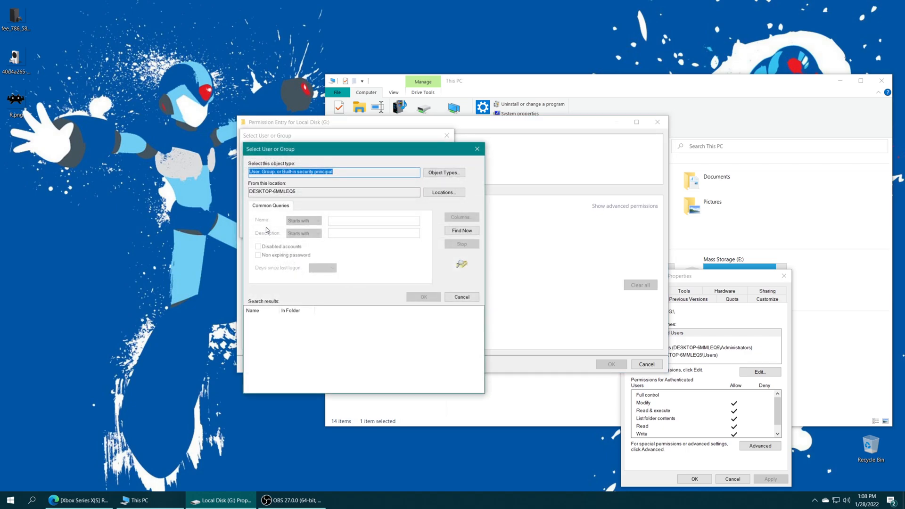
click(461, 230)
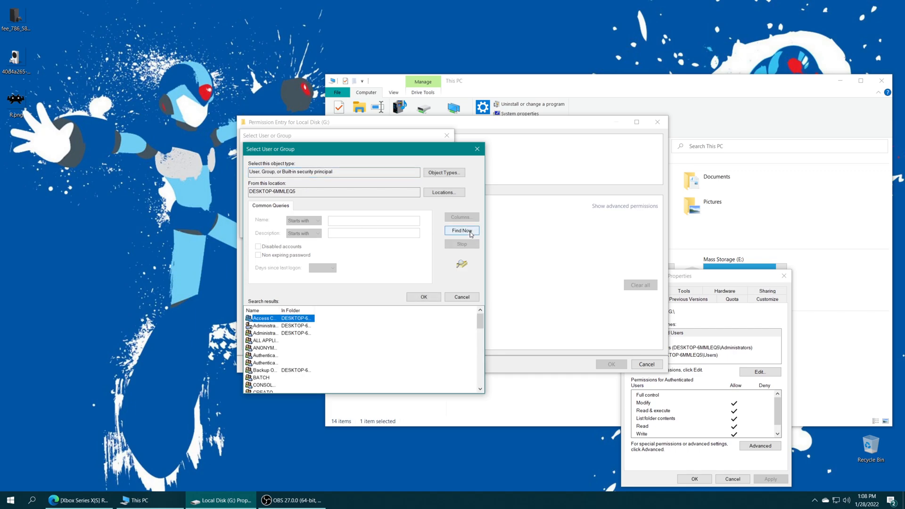
click(462, 230)
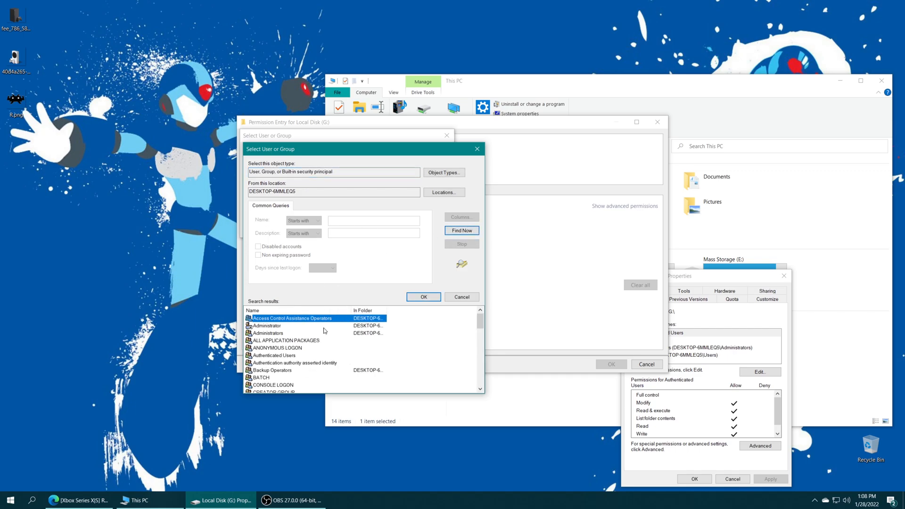
click(285, 340)
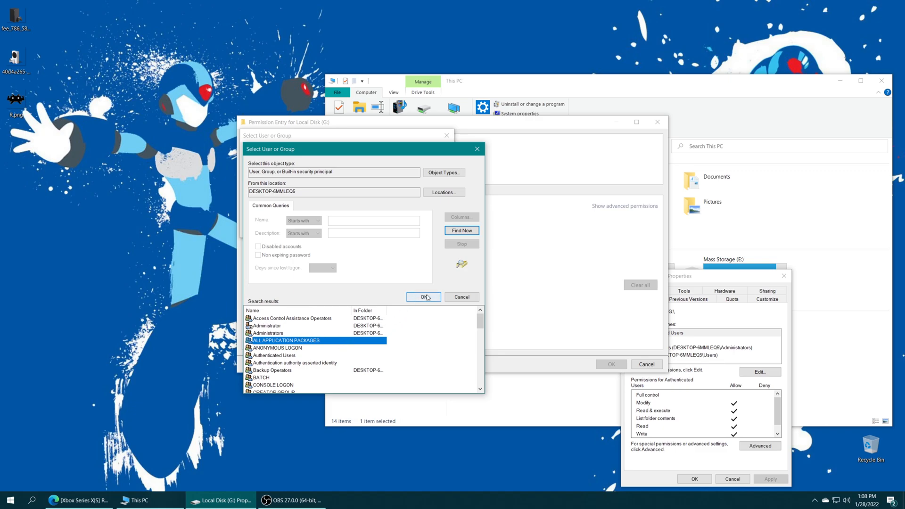
click(424, 296)
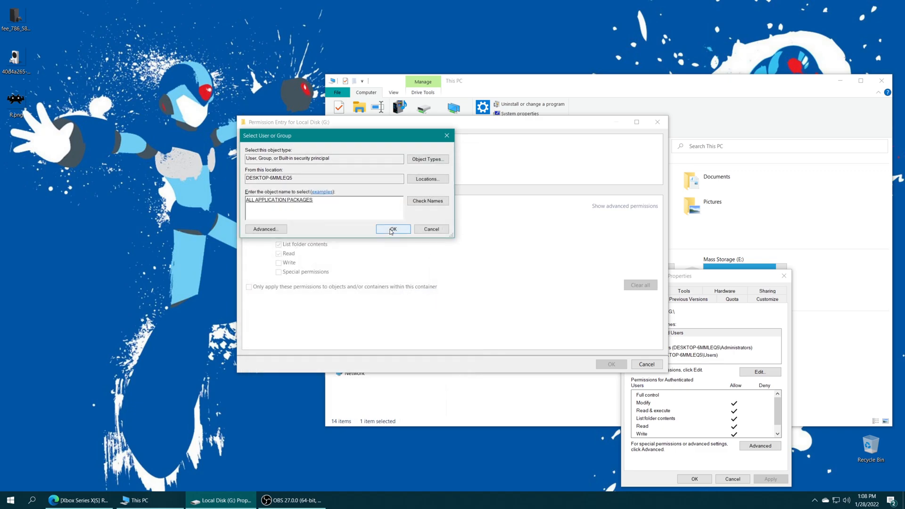
click(392, 229)
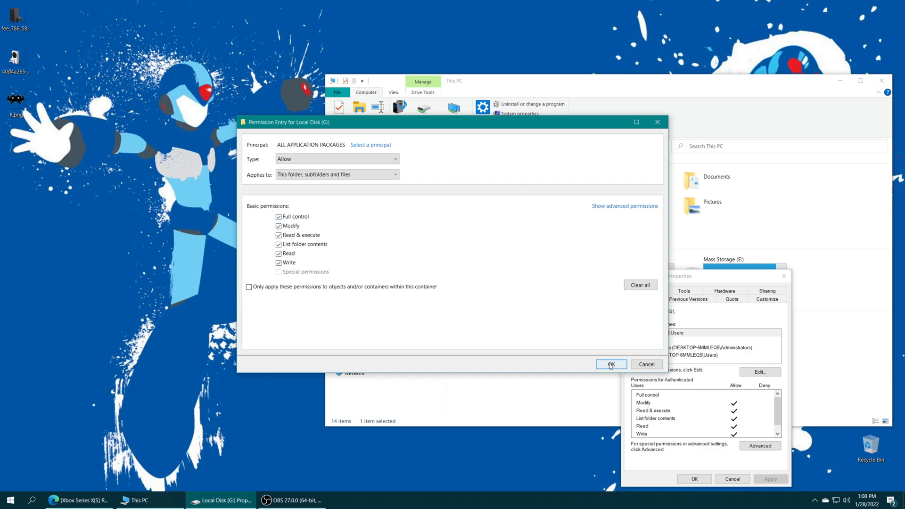
- Apply the full control entry with child permission replacement, accept the prompts, and close the properties
click(610, 364)
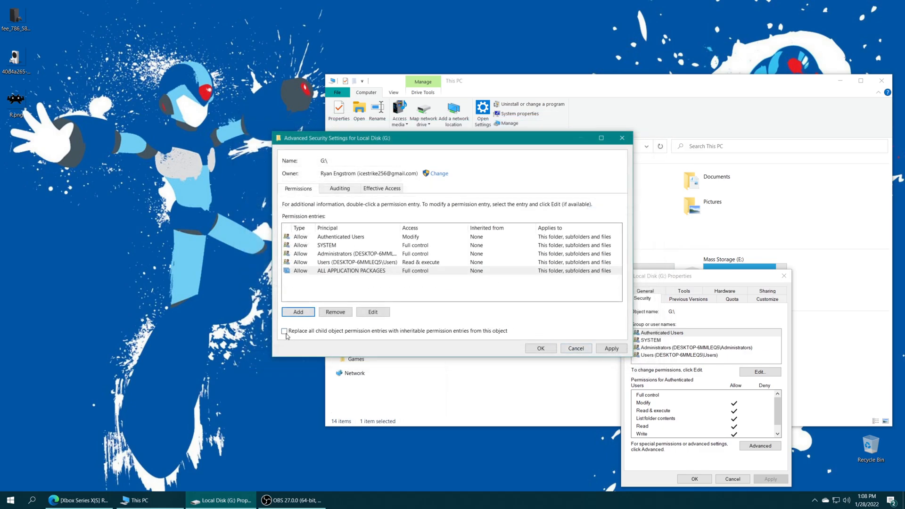
click(284, 330)
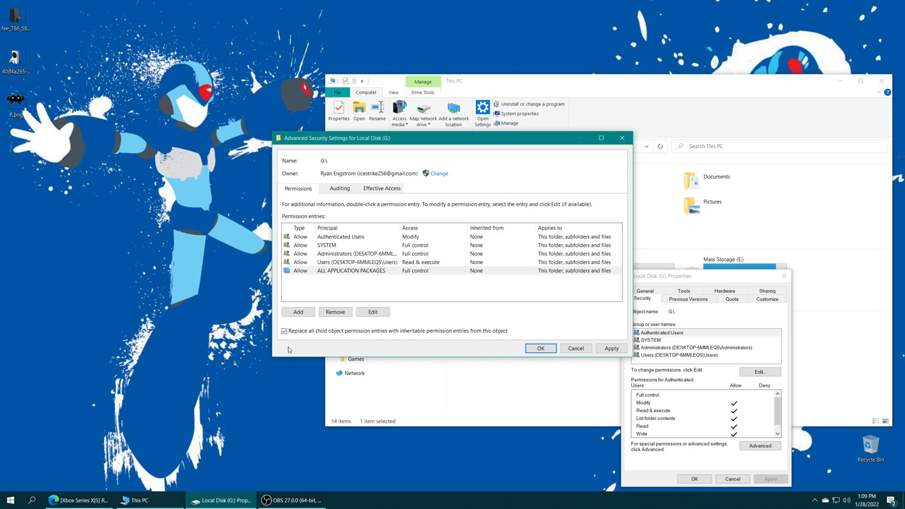
mouse_move(507, 297)
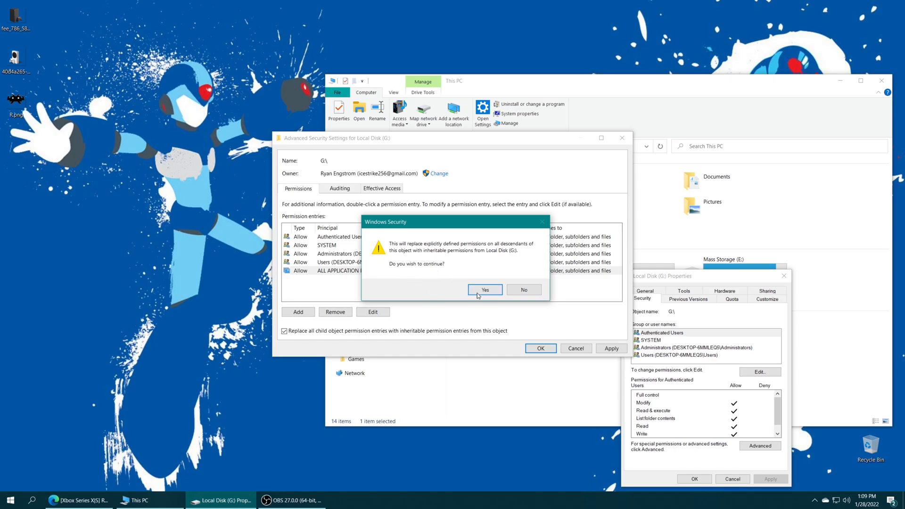
click(485, 290)
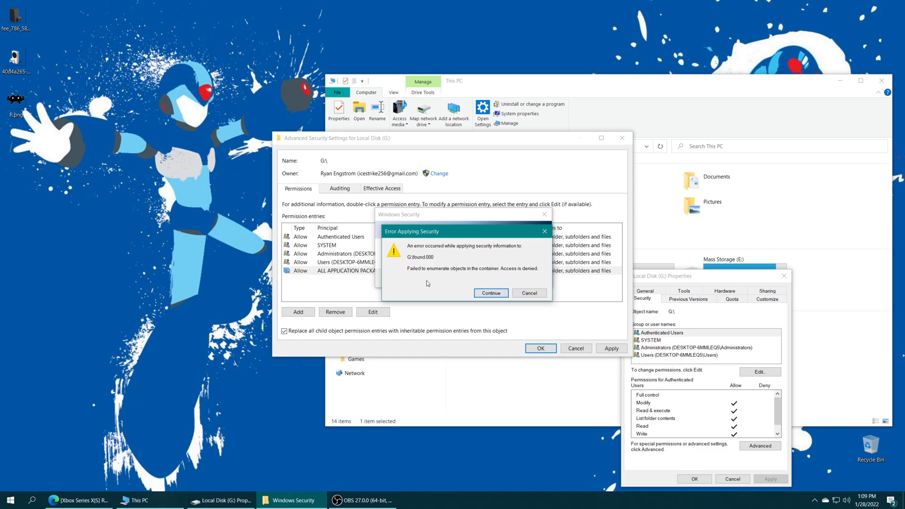
mouse_move(488, 277)
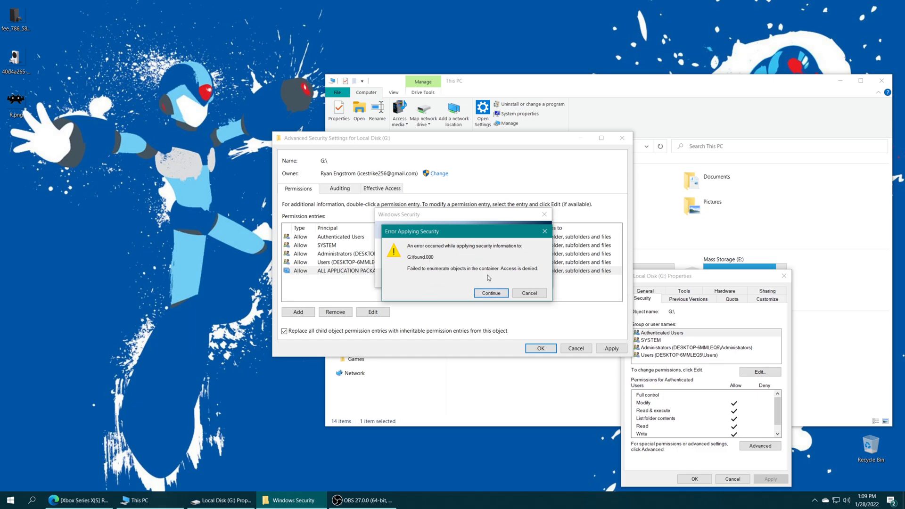
click(490, 293)
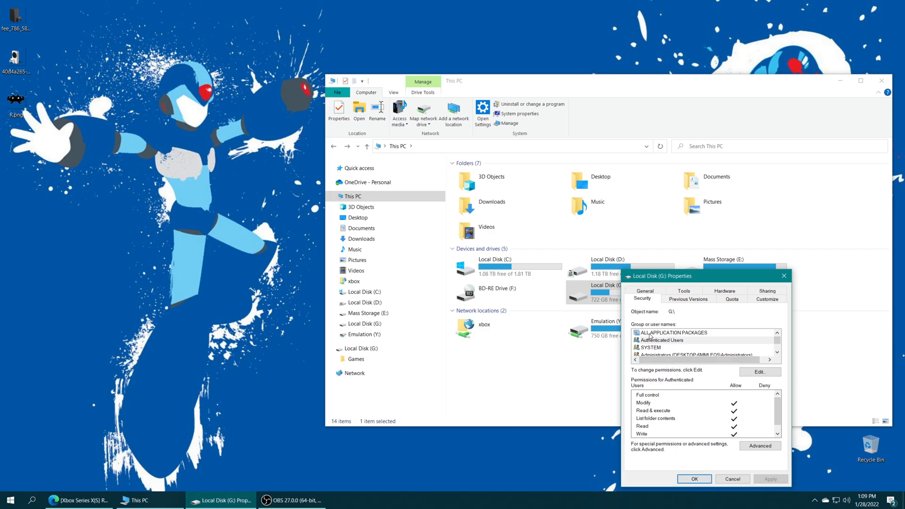
click(673, 332)
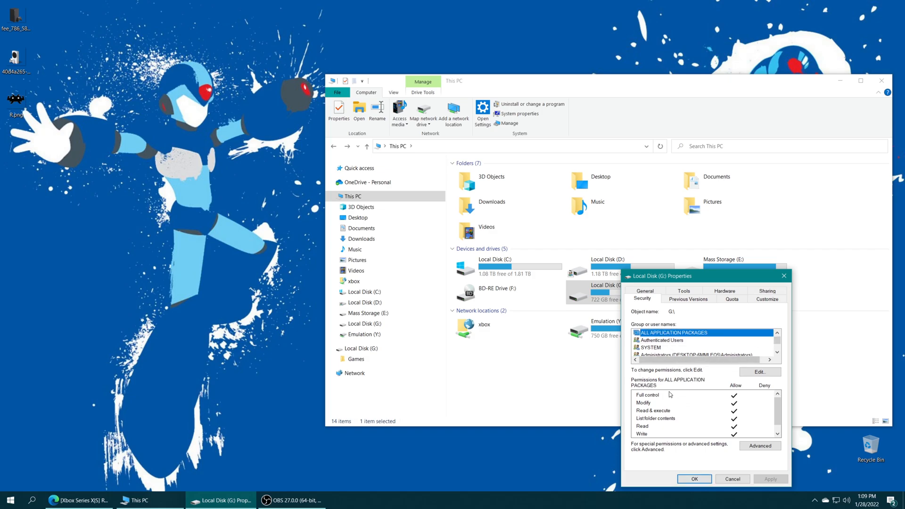
click(693, 479)
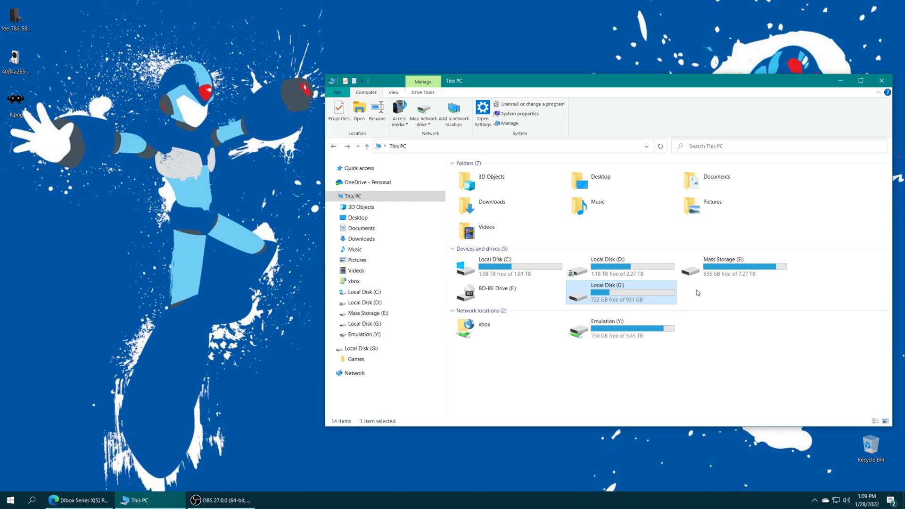
mouse_move(702, 325)
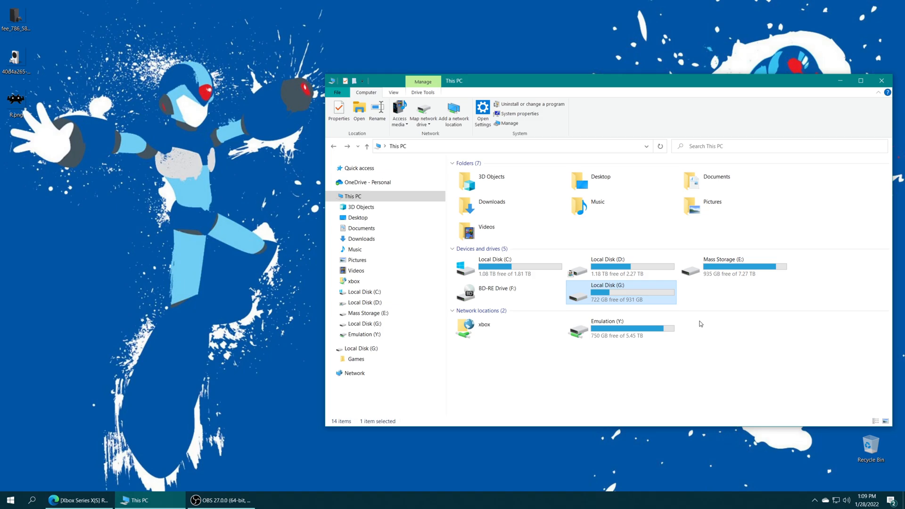
mouse_move(643, 292)
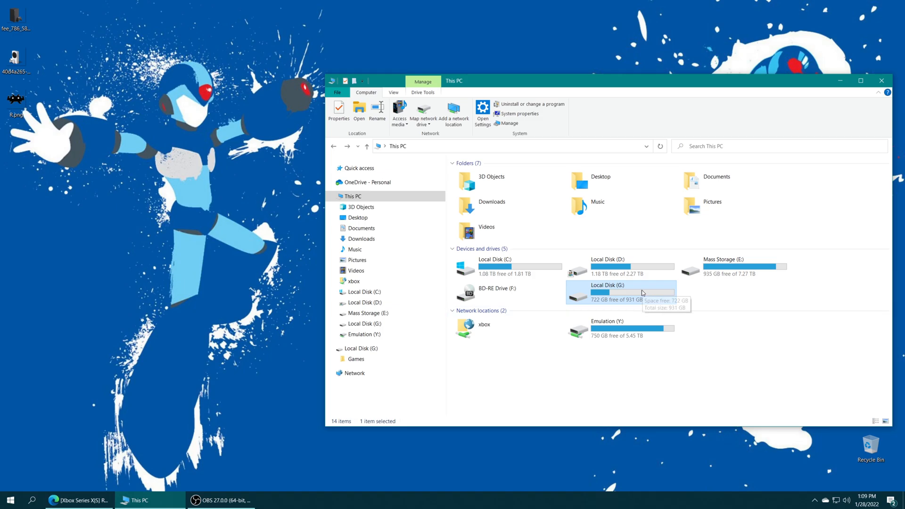
- Open Local Disk (G:) and agree to empty its corrupted Recycle Bin
double_click(617, 292)
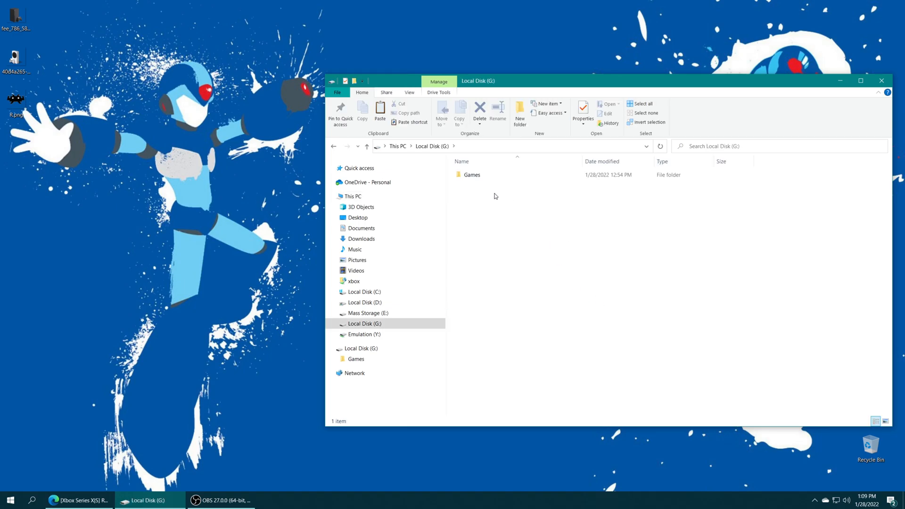
click(471, 174)
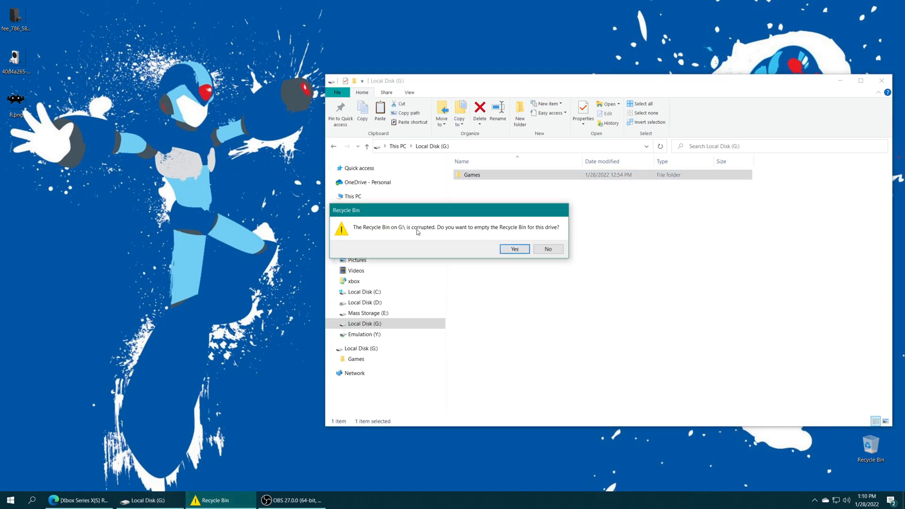
mouse_move(520, 251)
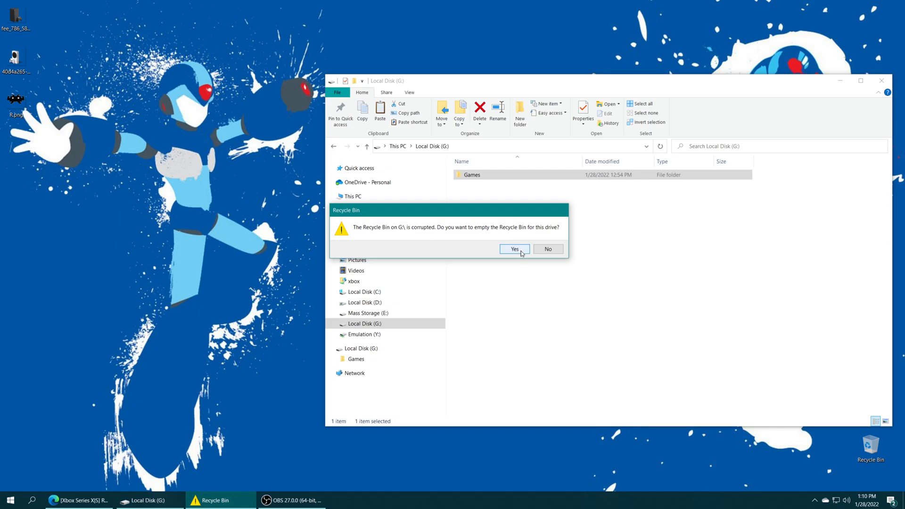
click(515, 249)
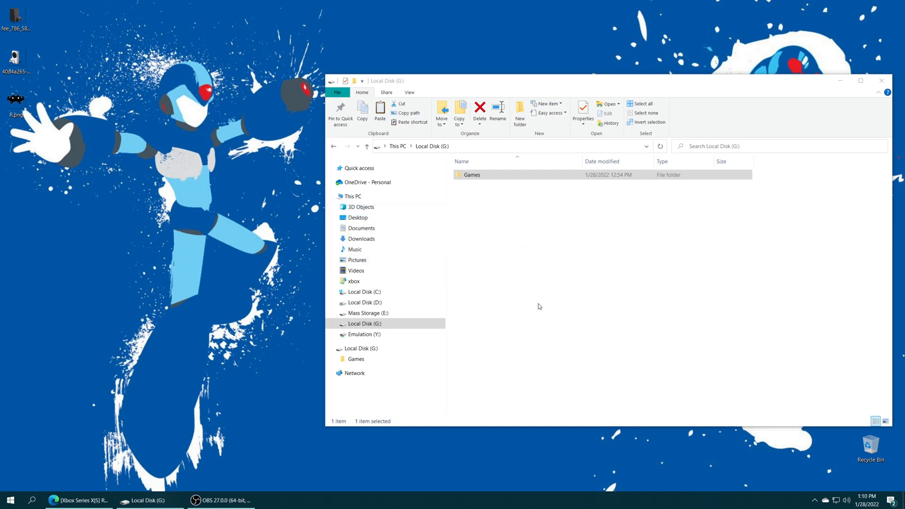
mouse_move(498, 283)
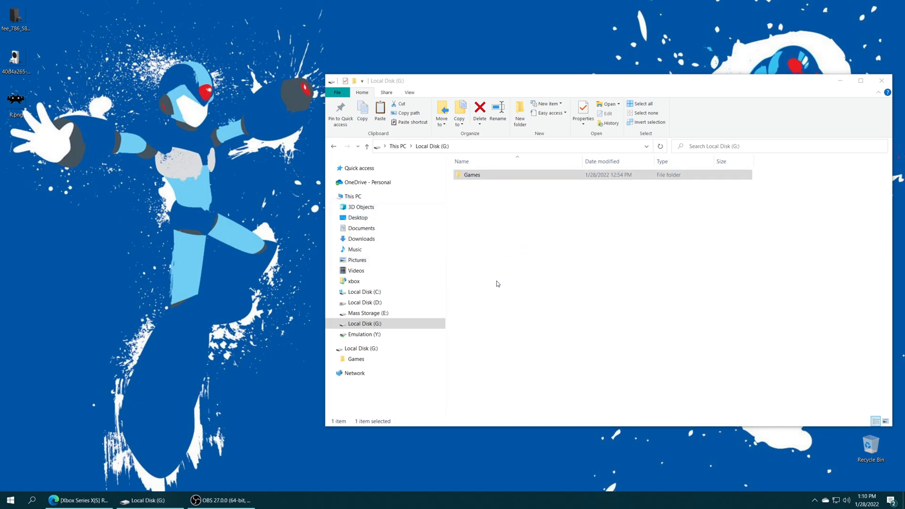
mouse_move(518, 241)
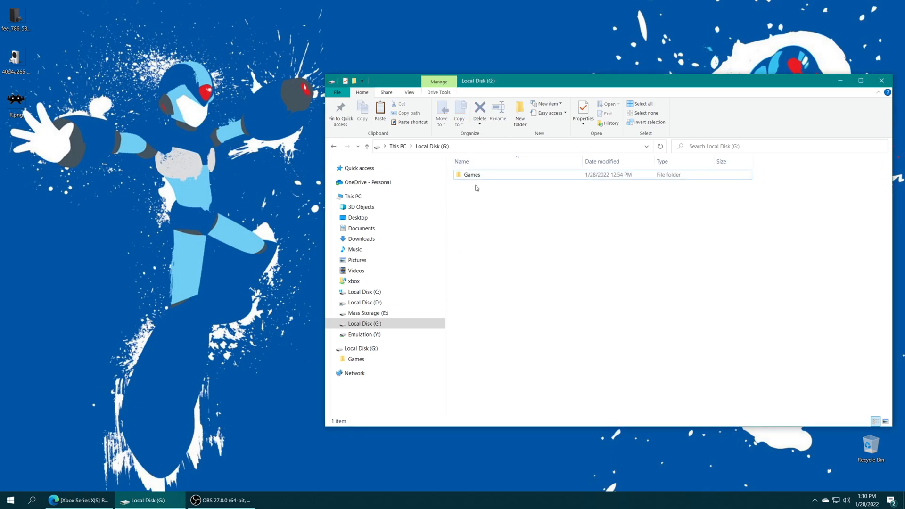
mouse_move(471, 175)
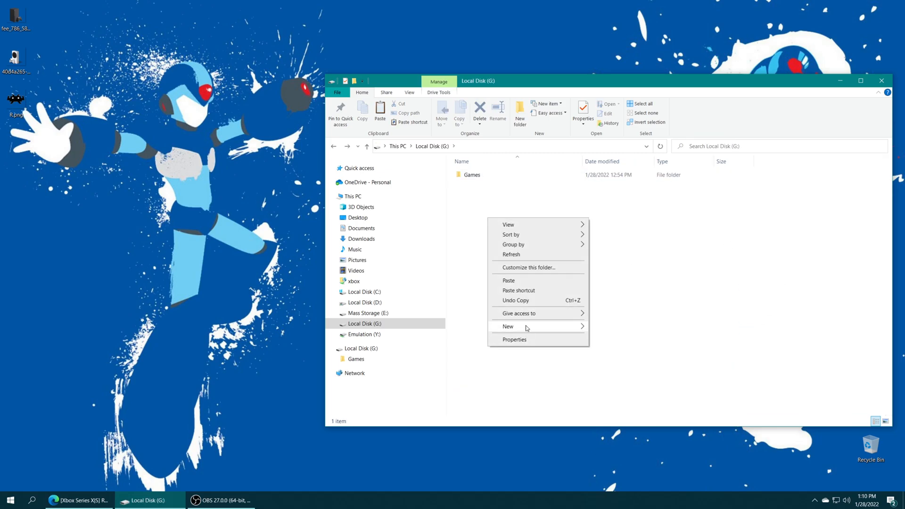
- Create new folders on G: named system, config, saves, states and playlists
click(508, 326)
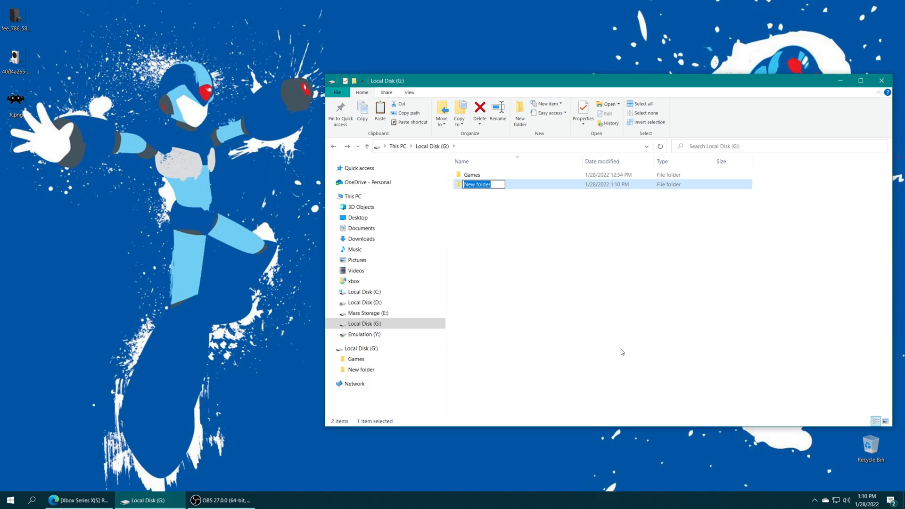
text(system)
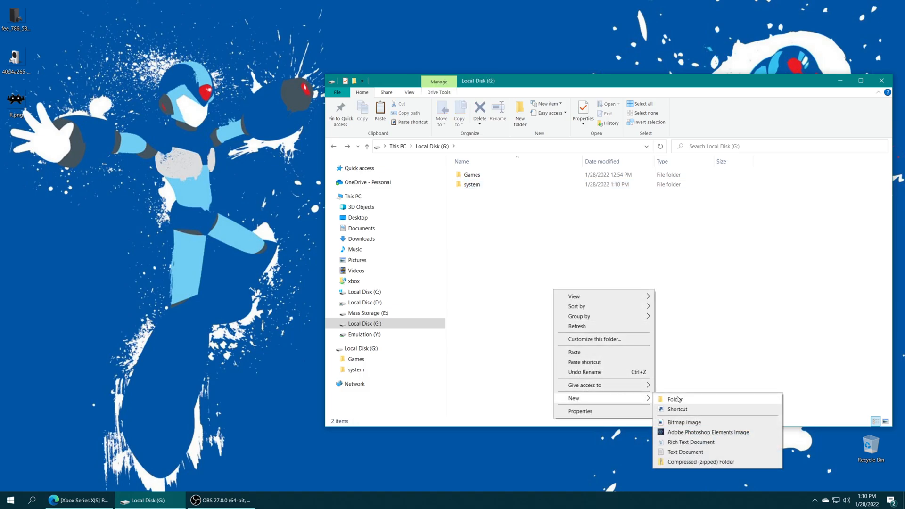
click(675, 399)
text(states)
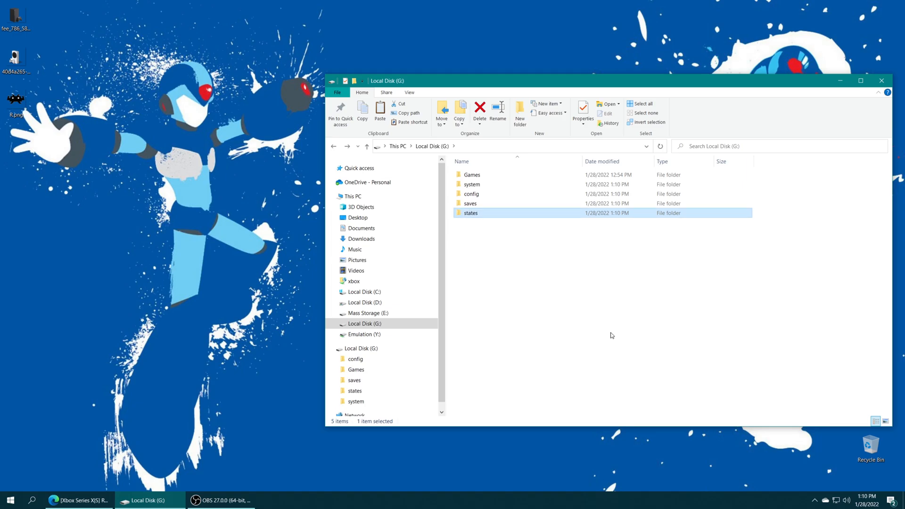
right_click(611, 335)
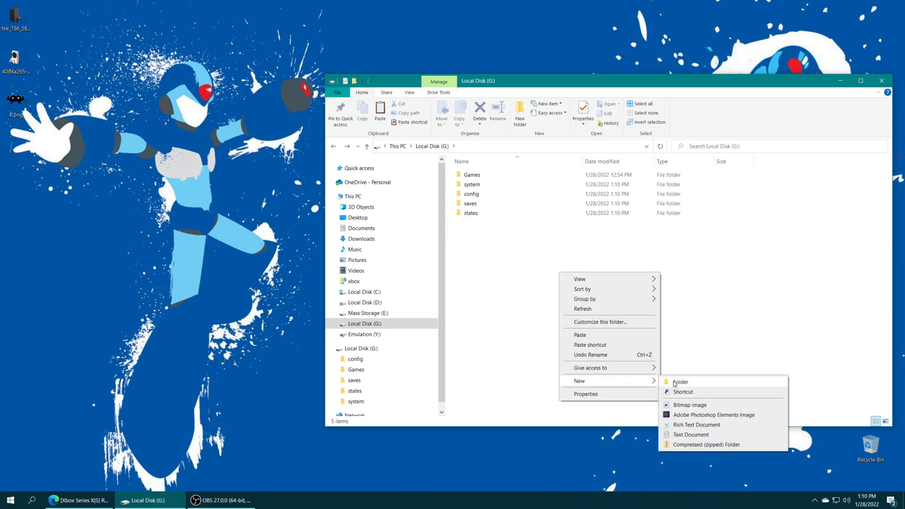
click(681, 382)
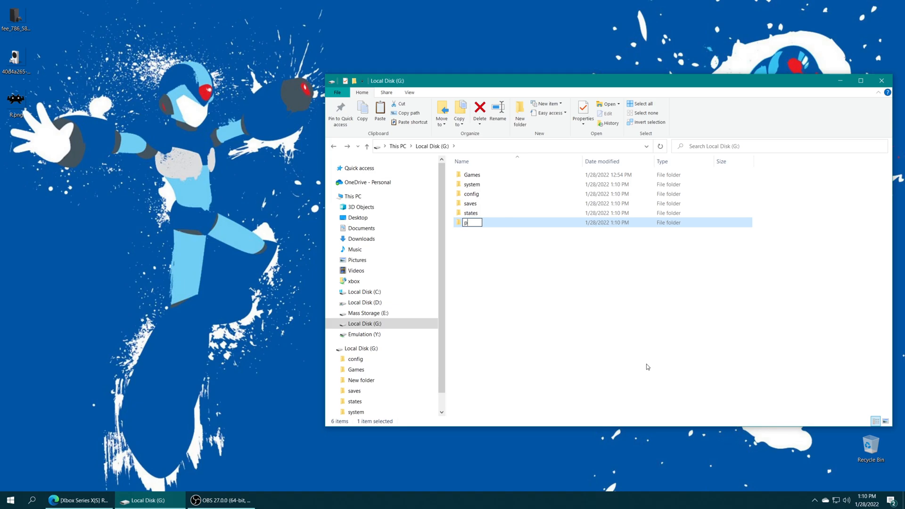
text(playlists)
text(thumbnails)
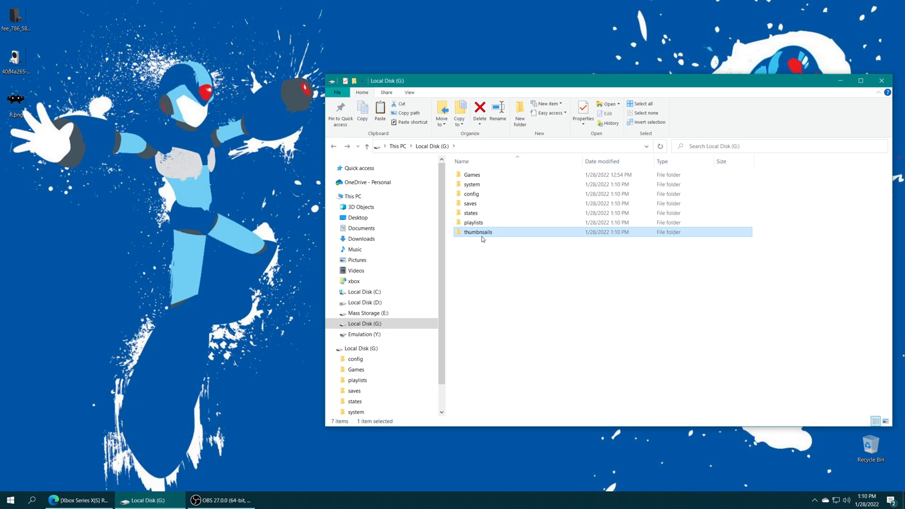
- Rename the misspelled folder to thumbnails
right_click(478, 232)
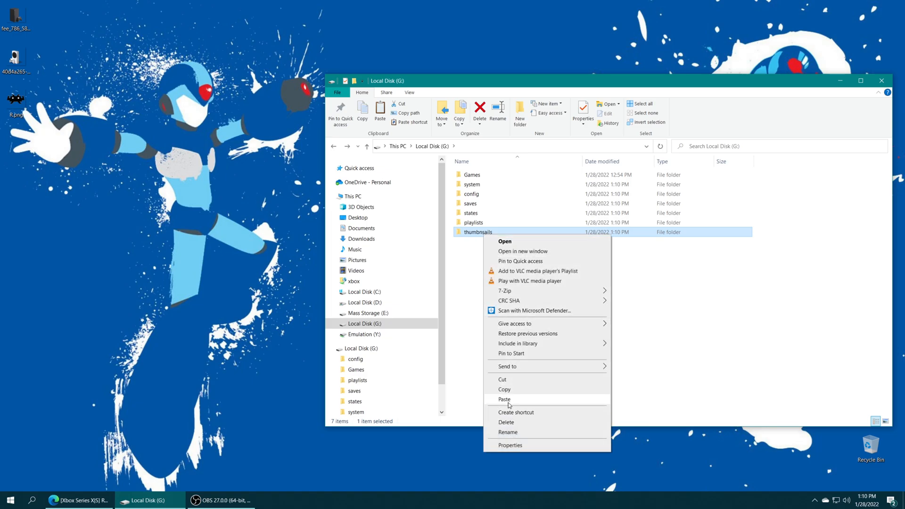
click(506, 432)
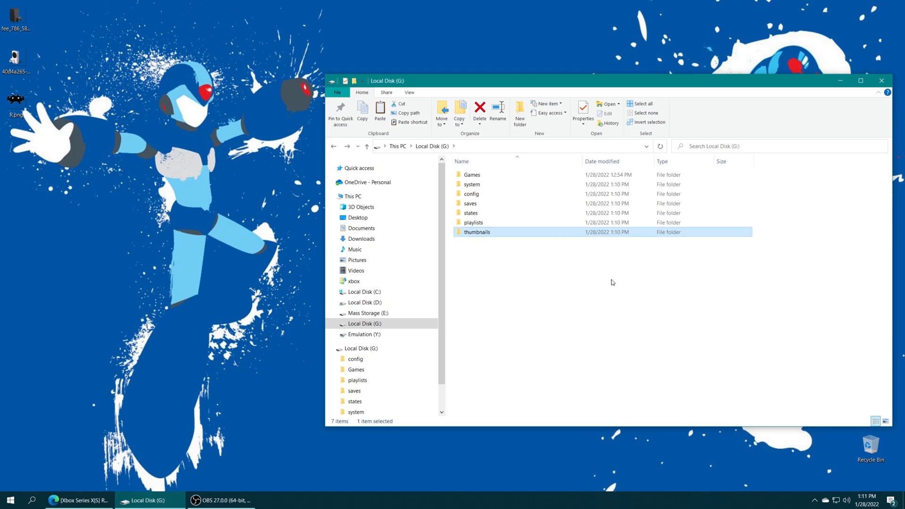
click(562, 312)
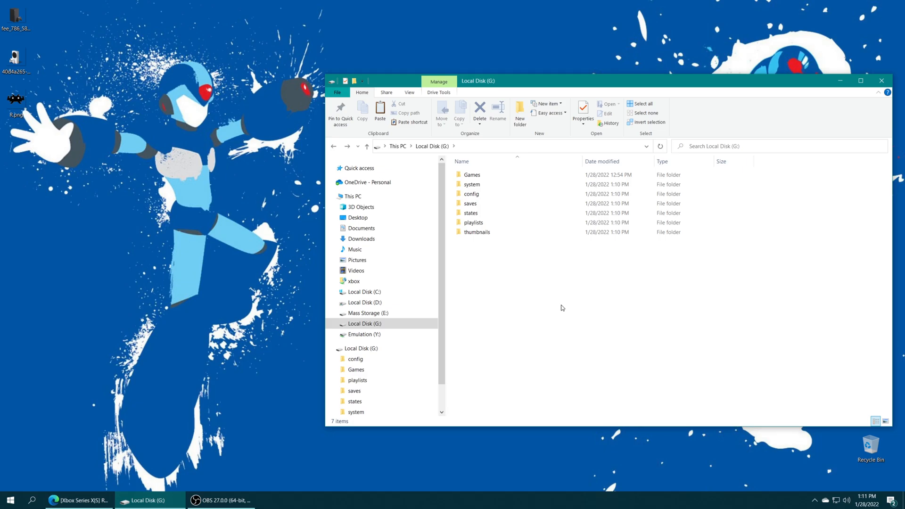
- Select the new folders and navigate toward the Xbox RA Files bios folder on drive D:
drag(486, 184, 487, 266)
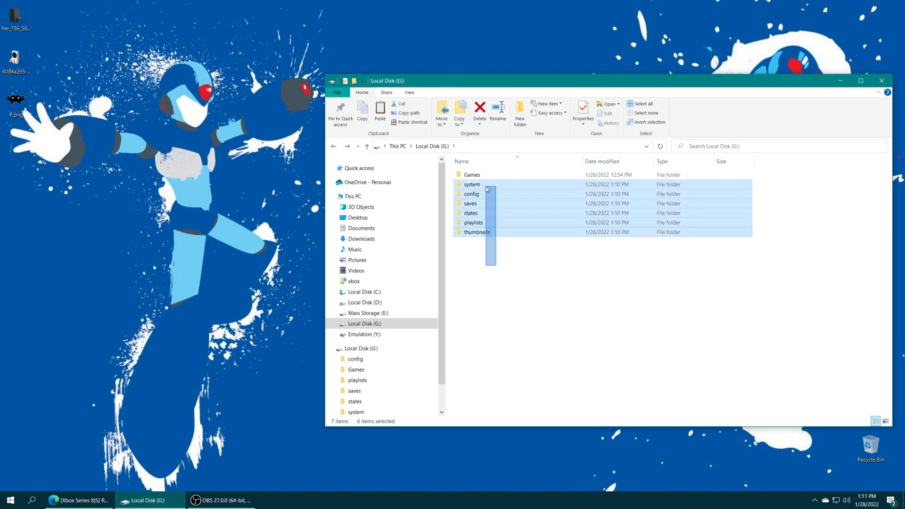
click(471, 185)
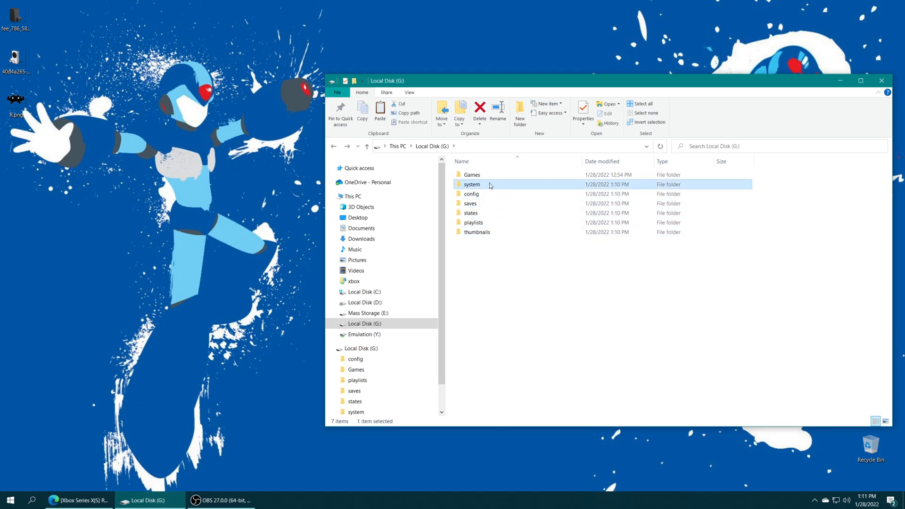
double_click(472, 184)
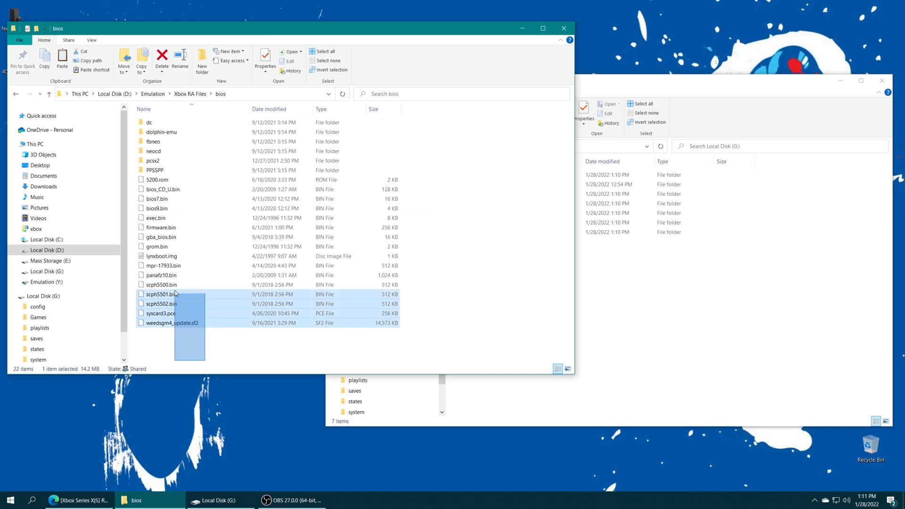
click(211, 352)
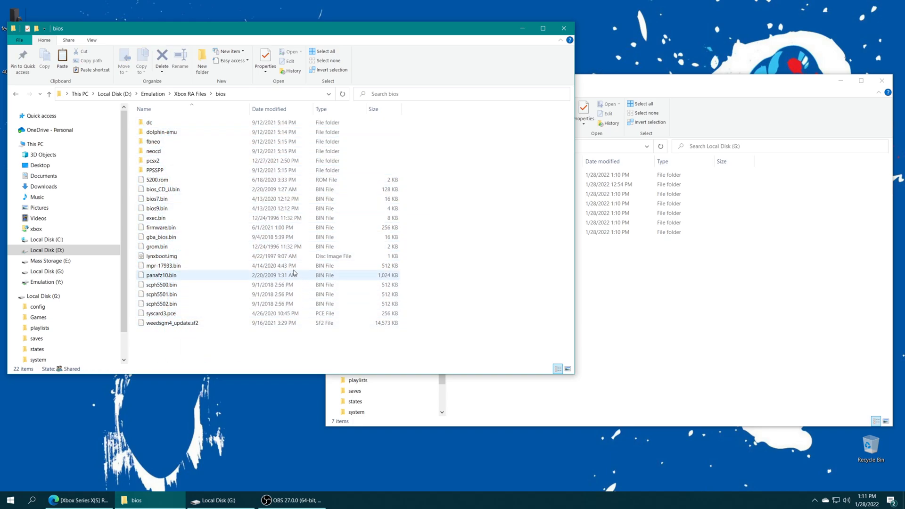
click(154, 169)
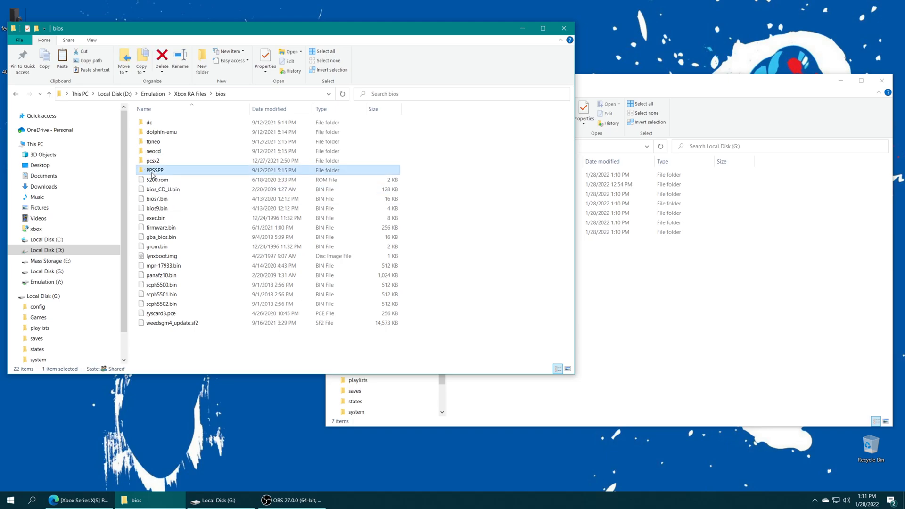
click(161, 132)
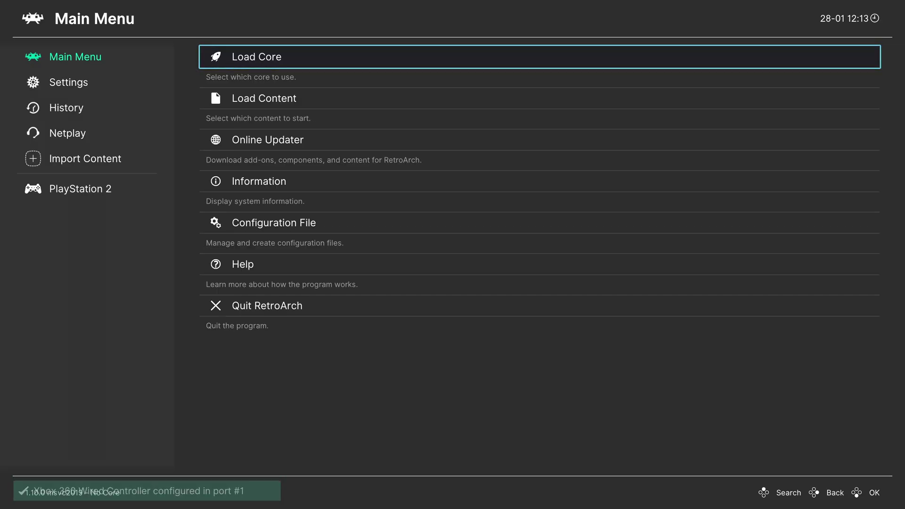
click(66, 133)
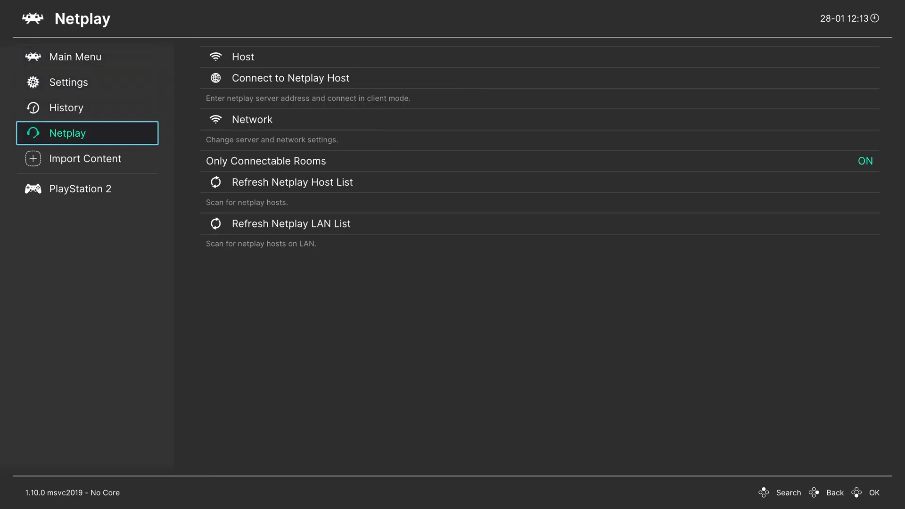
click(81, 188)
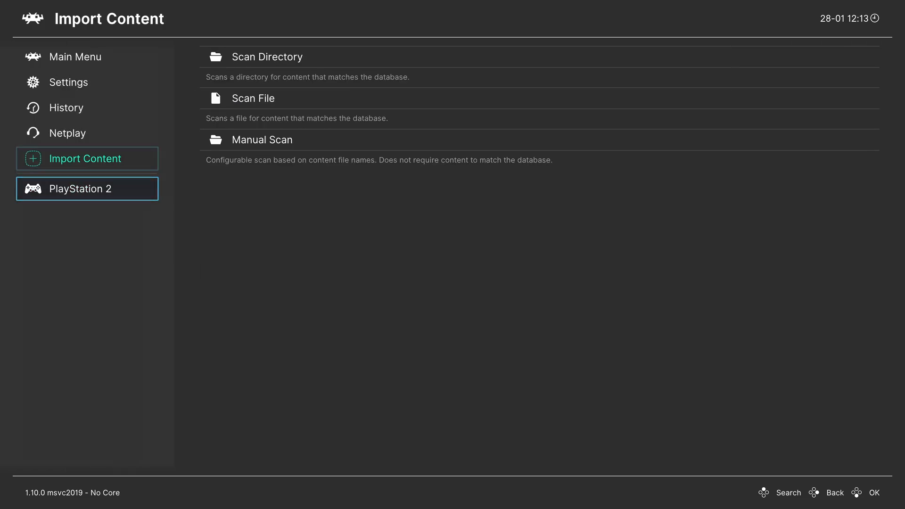
click(76, 57)
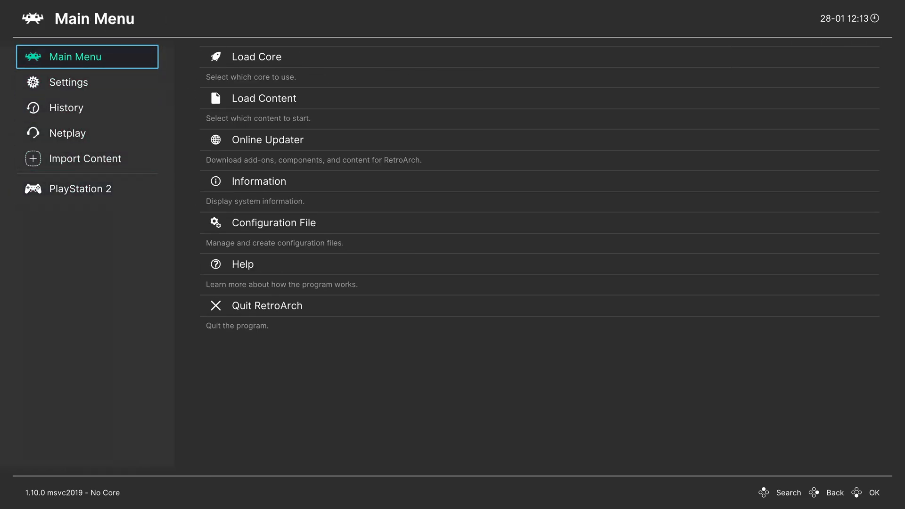
click(67, 133)
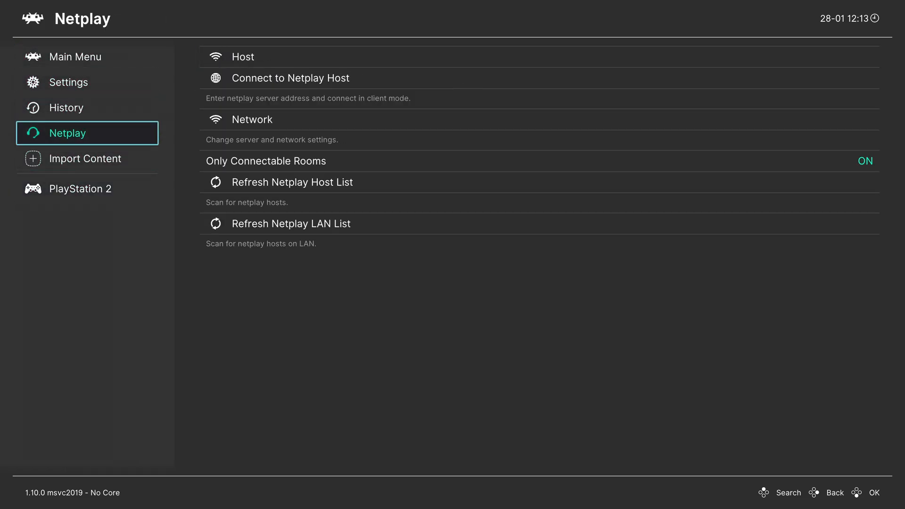
click(80, 189)
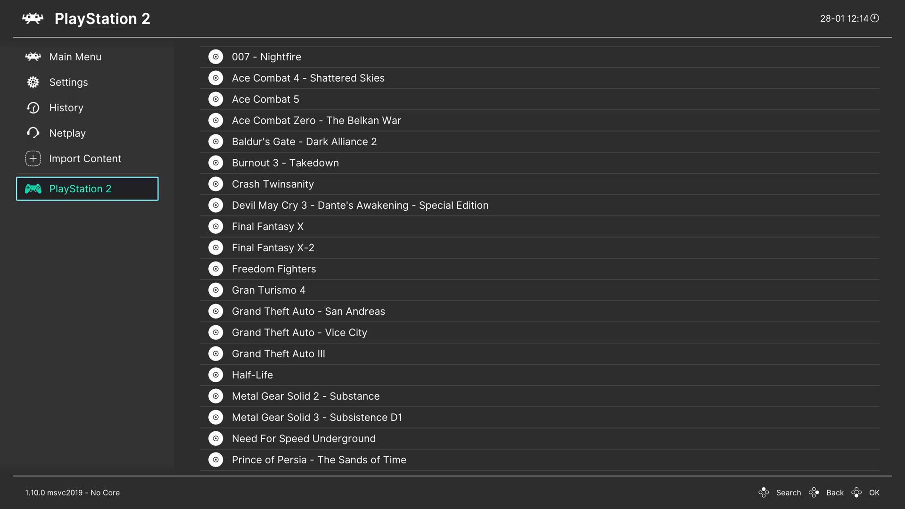
click(76, 57)
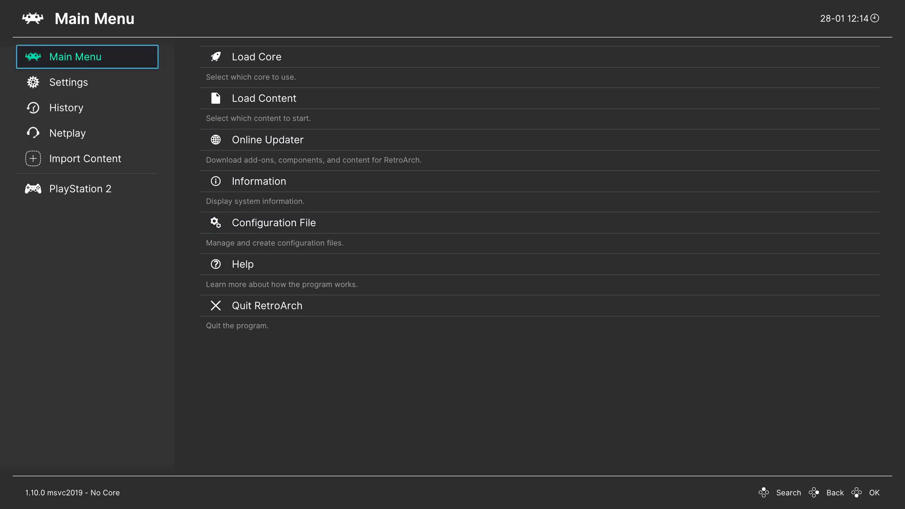
- Go into Settings and bring up the Directory list of storage paths
click(68, 82)
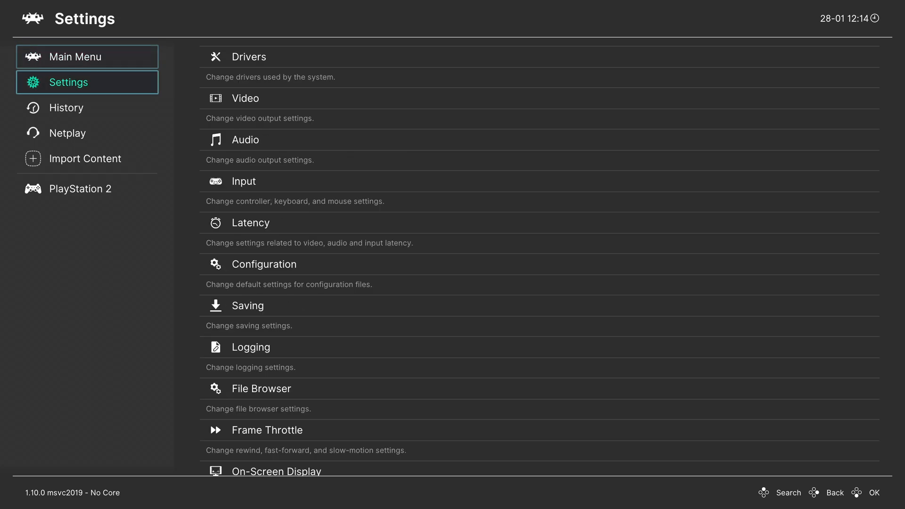
scroll(down, 3)
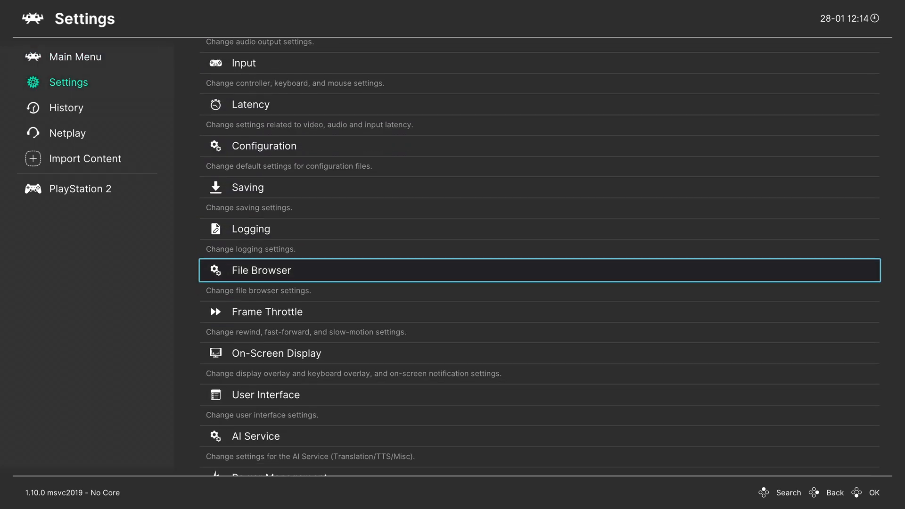
scroll(down, 3)
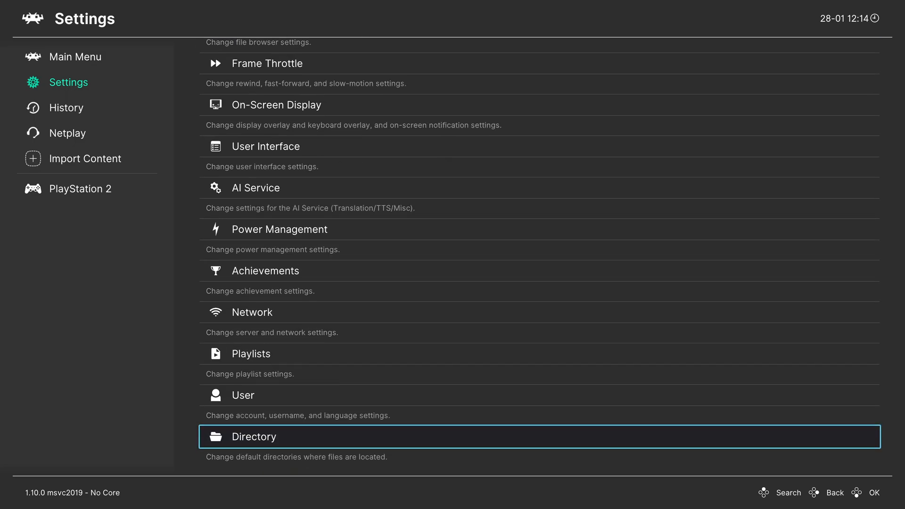
click(253, 436)
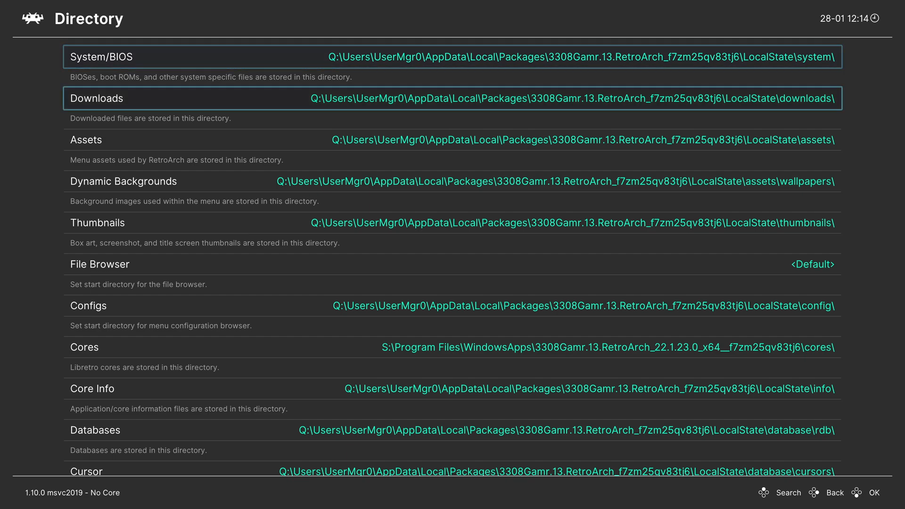
scroll(down, 3)
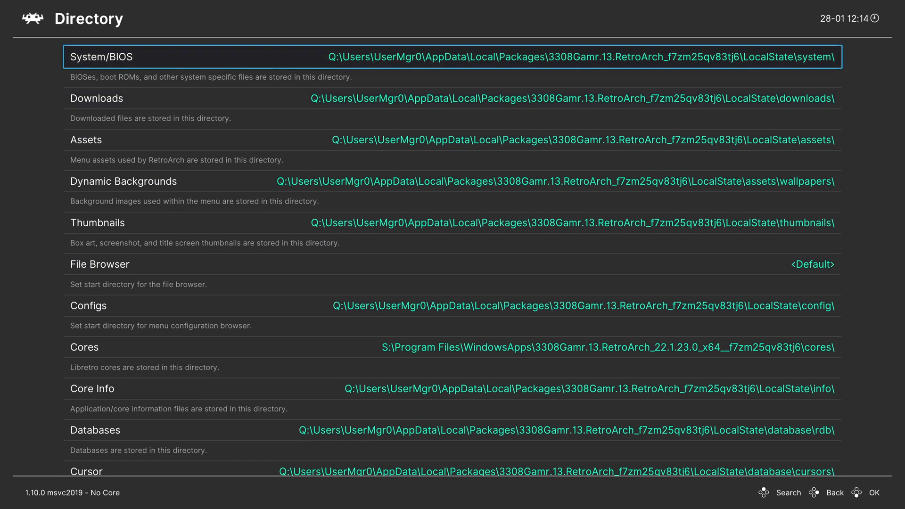
- Point the System/BIOS directory to E:\system on the USB drive
click(439, 57)
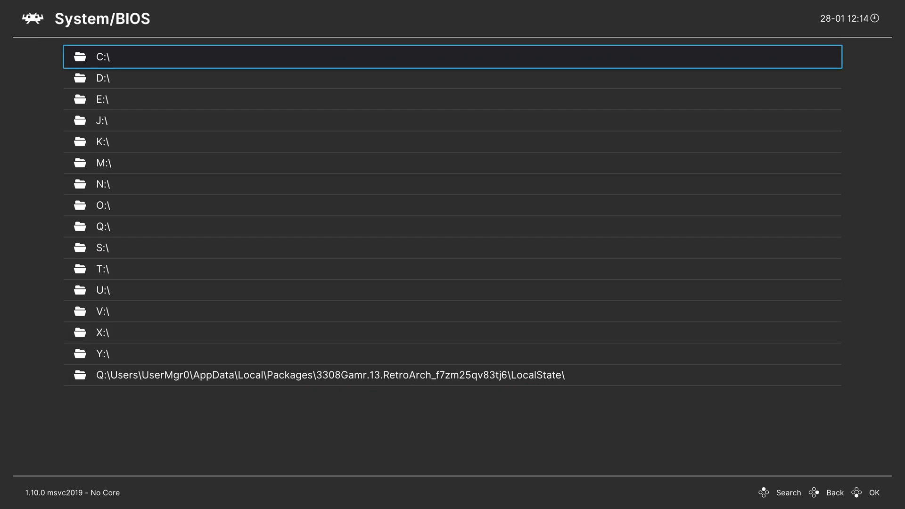
key(Down)
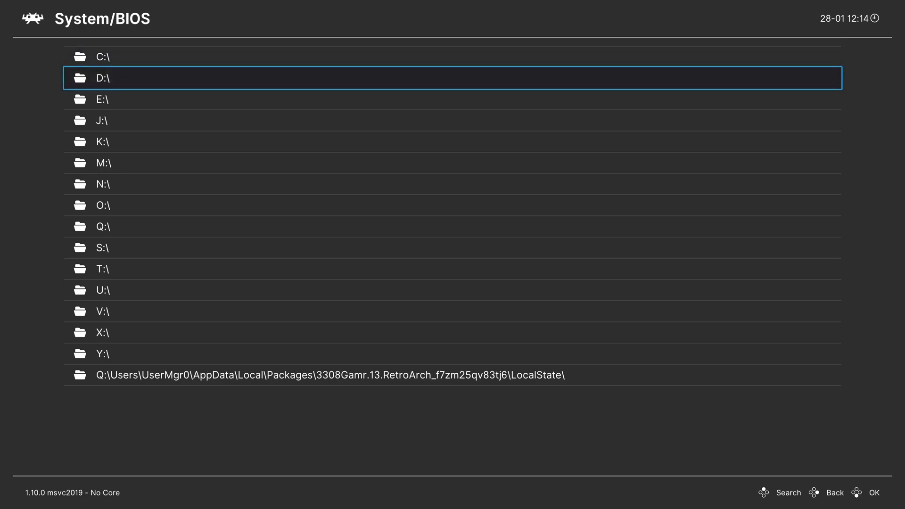
key(Down)
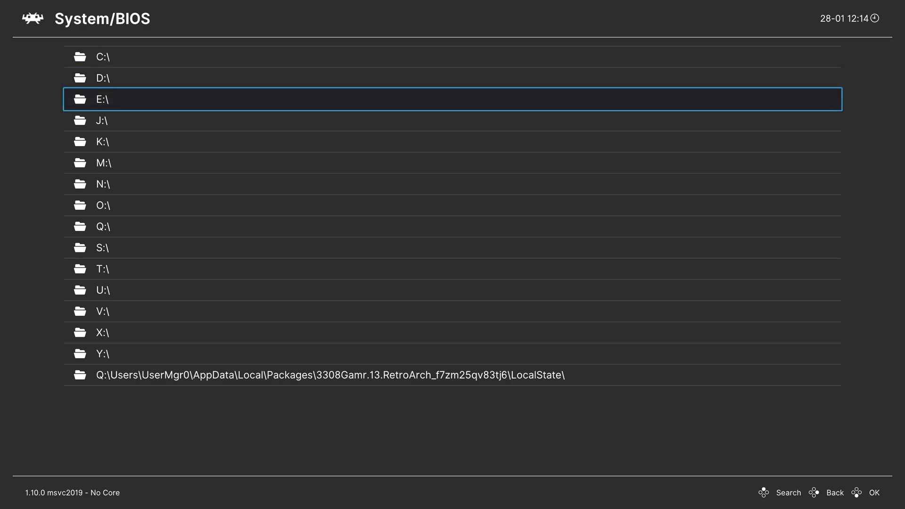
click(103, 99)
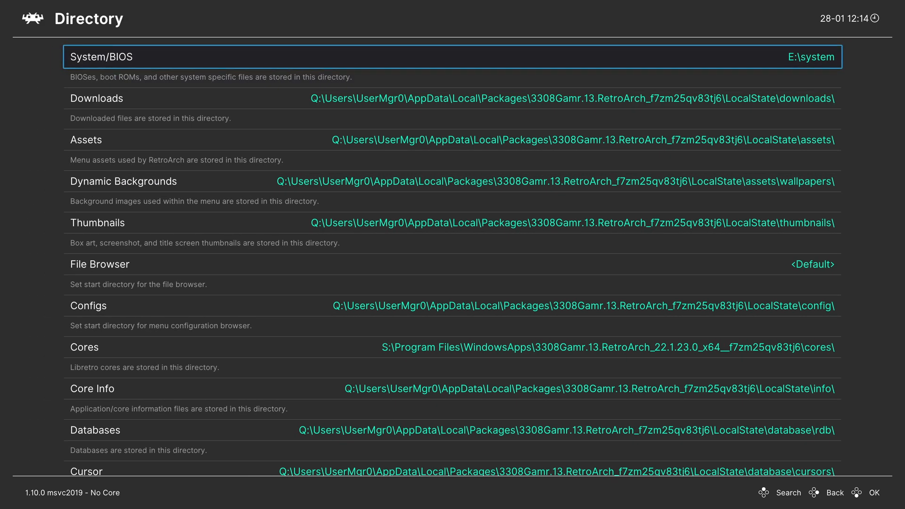
click(97, 223)
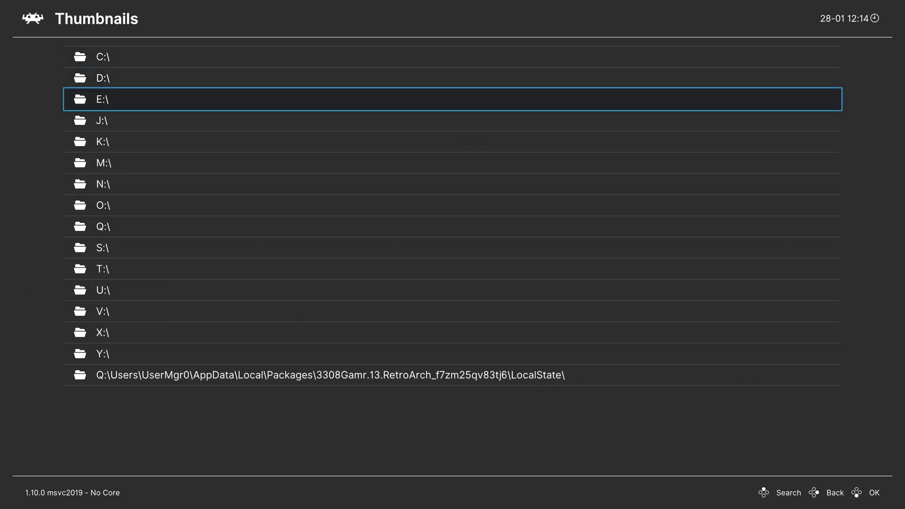
- Point Thumbnails to E:\thumbnails and start choosing E:\ for the Configs directory
click(101, 99)
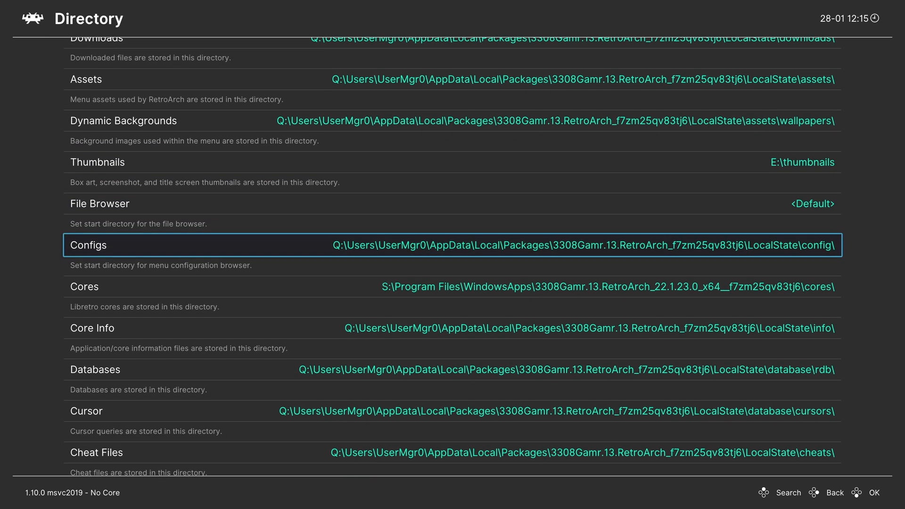
click(89, 245)
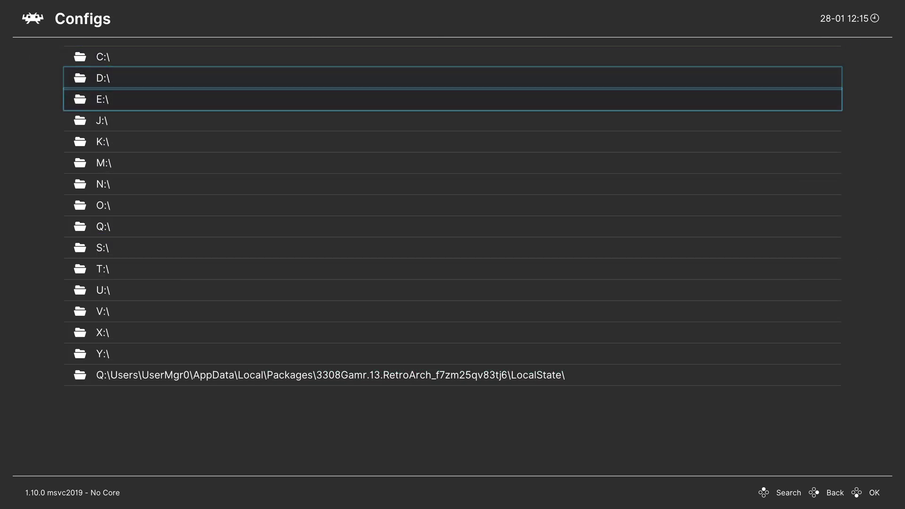
click(101, 99)
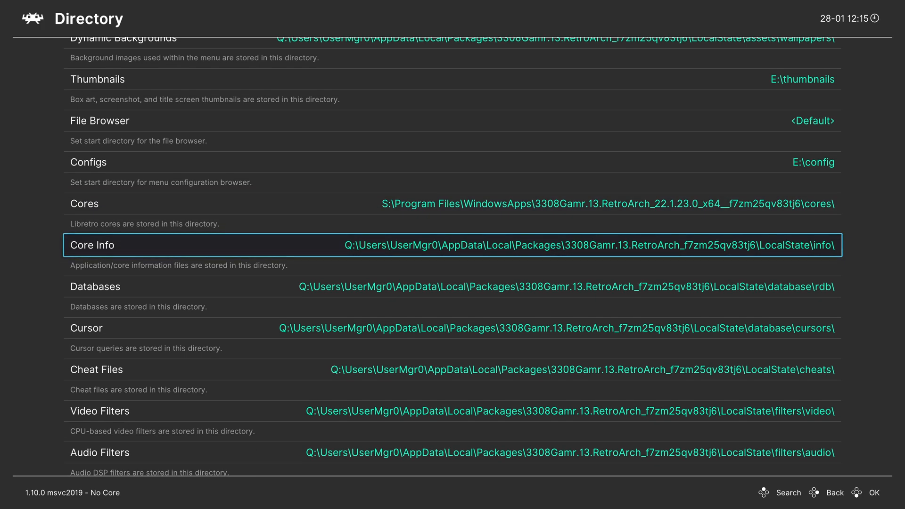
- Set Playlists to E:\playlists and Save Files to E:\saves, then move on to Save States
scroll(down, 3)
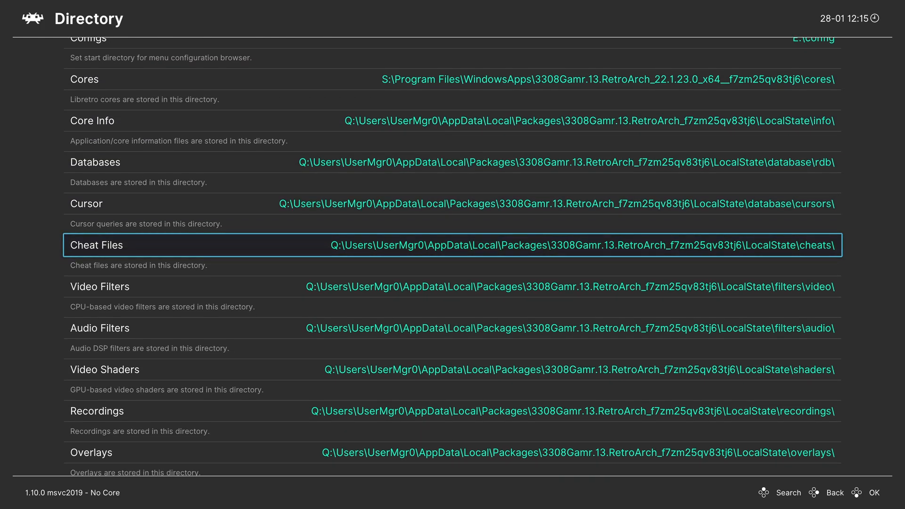
scroll(down, 3)
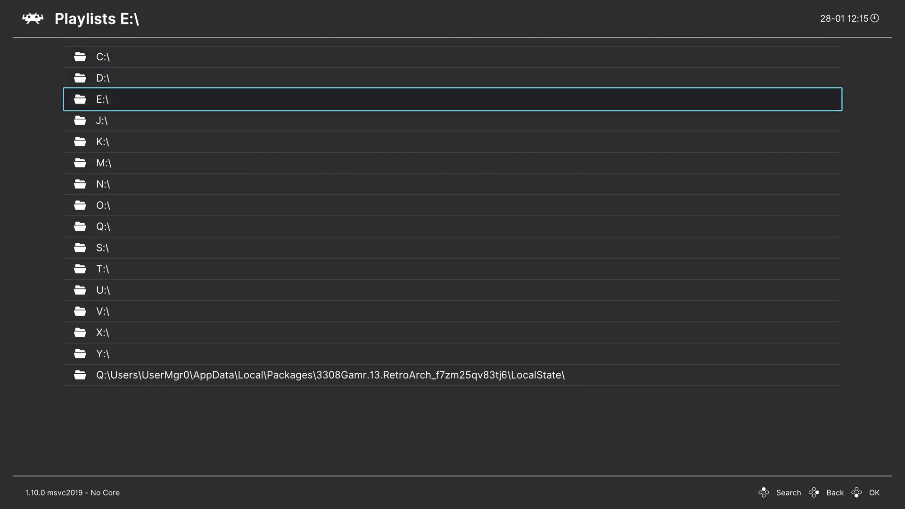
click(100, 99)
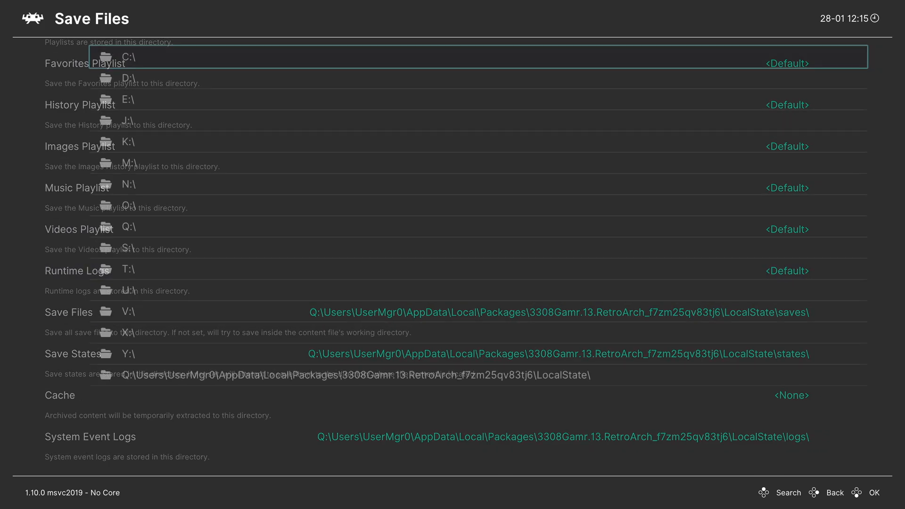
click(128, 100)
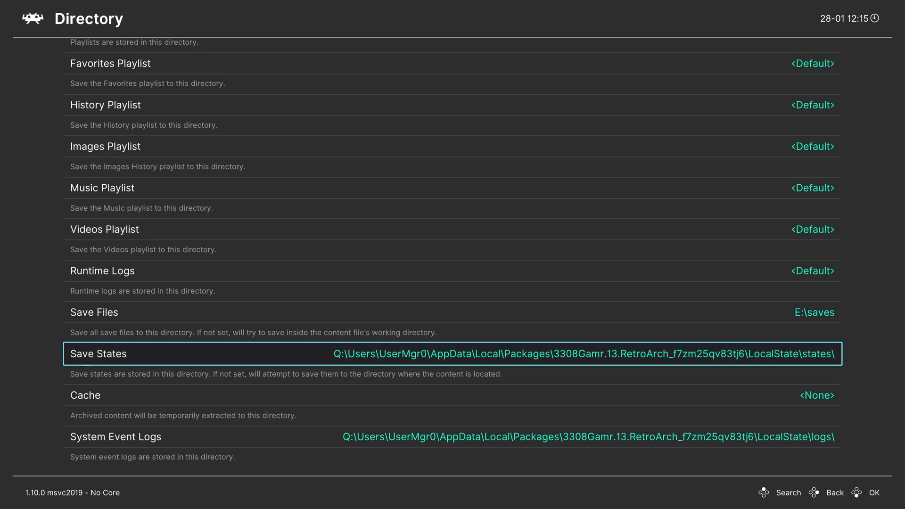
click(451, 354)
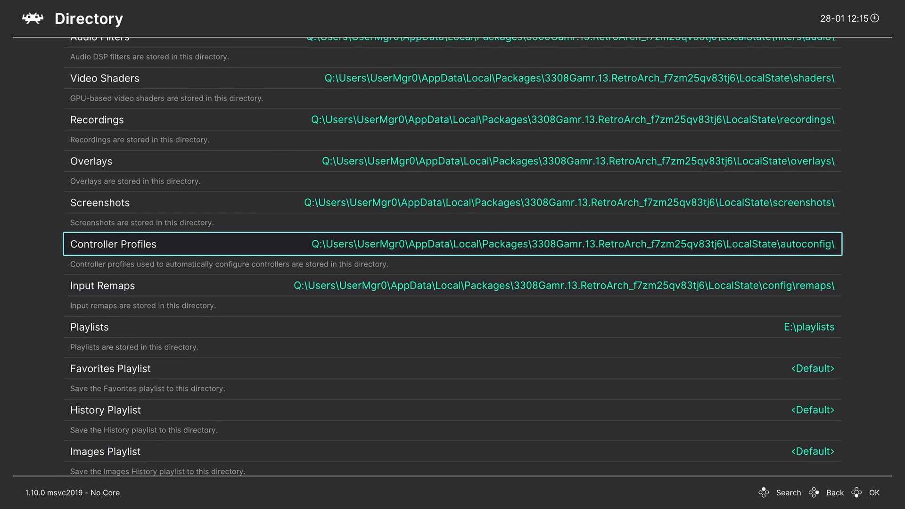
- Review the Directory list confirming System/BIOS, Thumbnails and Configs use E:\ paths, then go back to the Main Menu
scroll(up, 3)
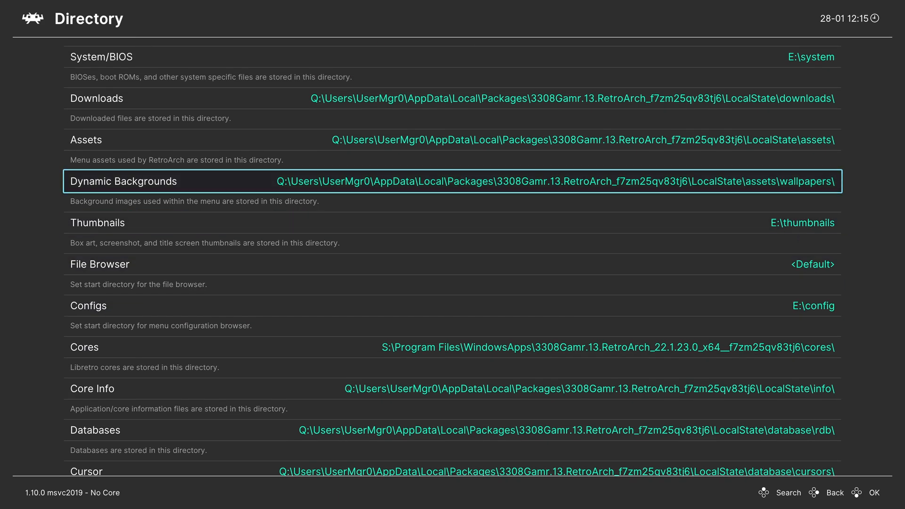
scroll(down, 3)
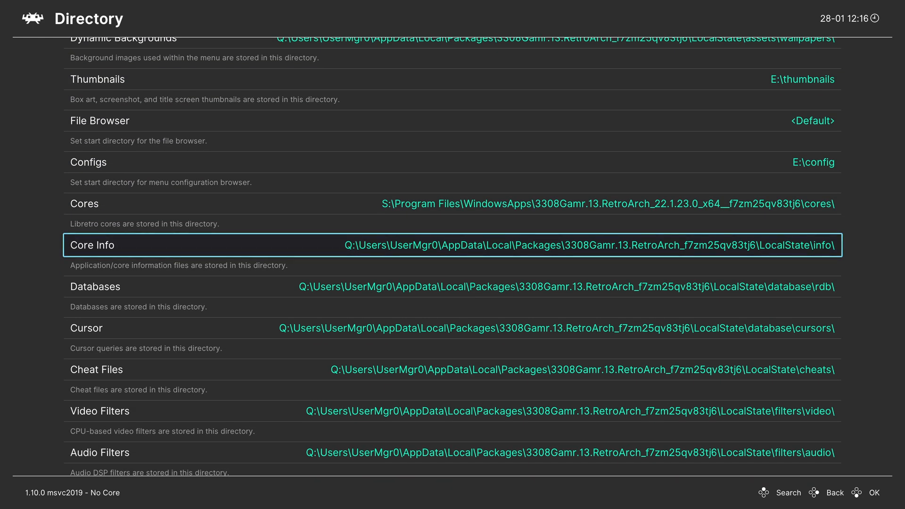
scroll(down, 3)
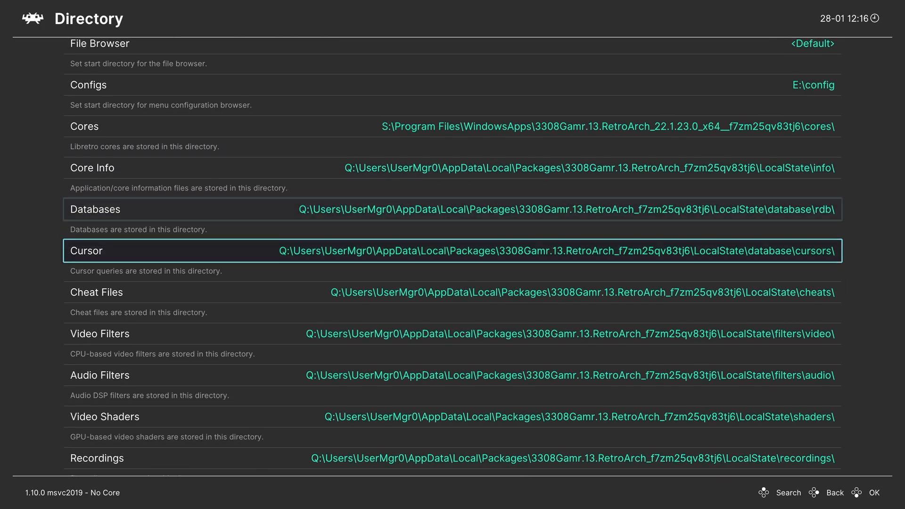
scroll(down, 3)
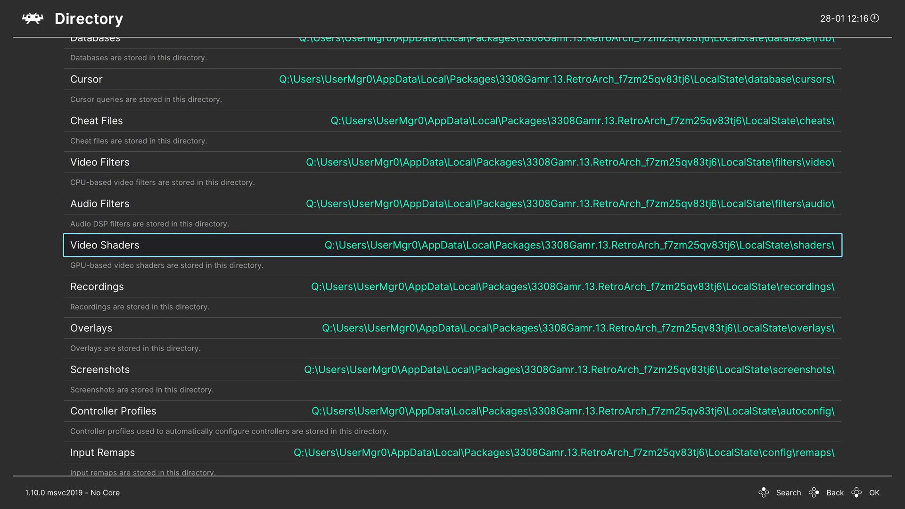
scroll(down, 3)
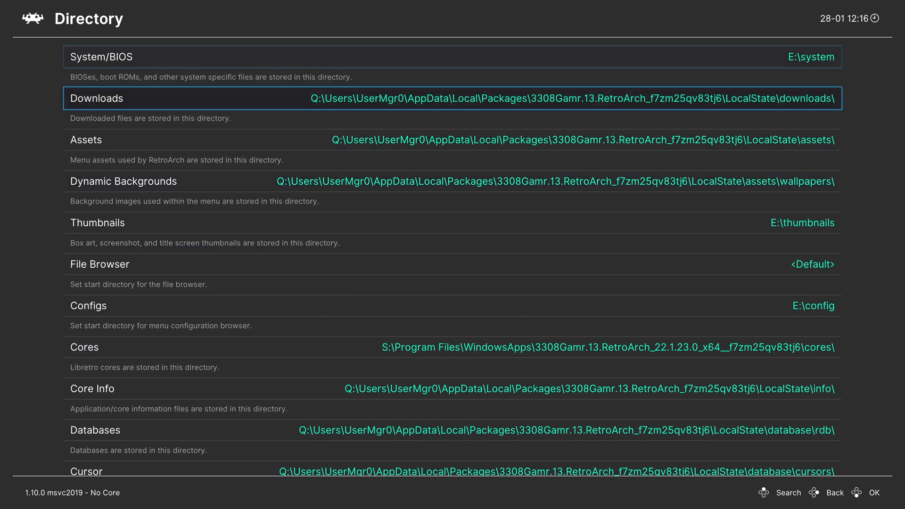
key(Up)
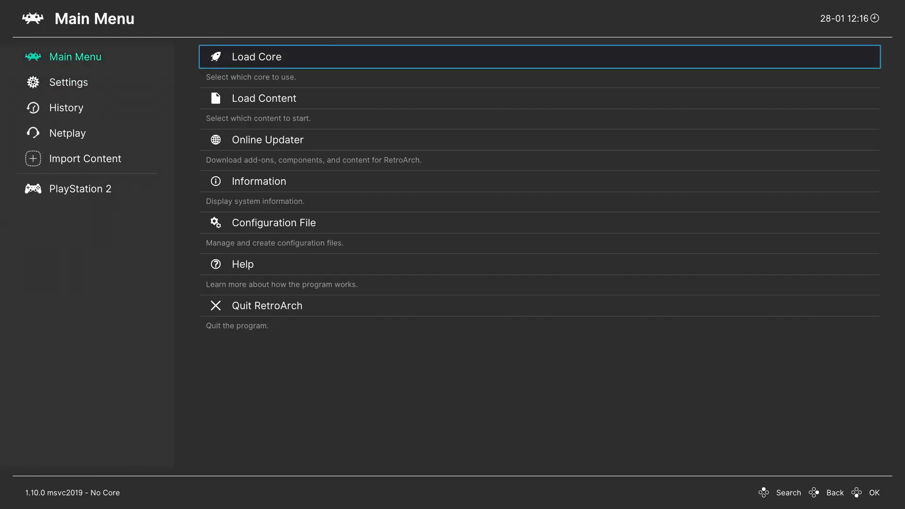
- Save the current configuration via Configuration File > Save Current Configuration
click(274, 222)
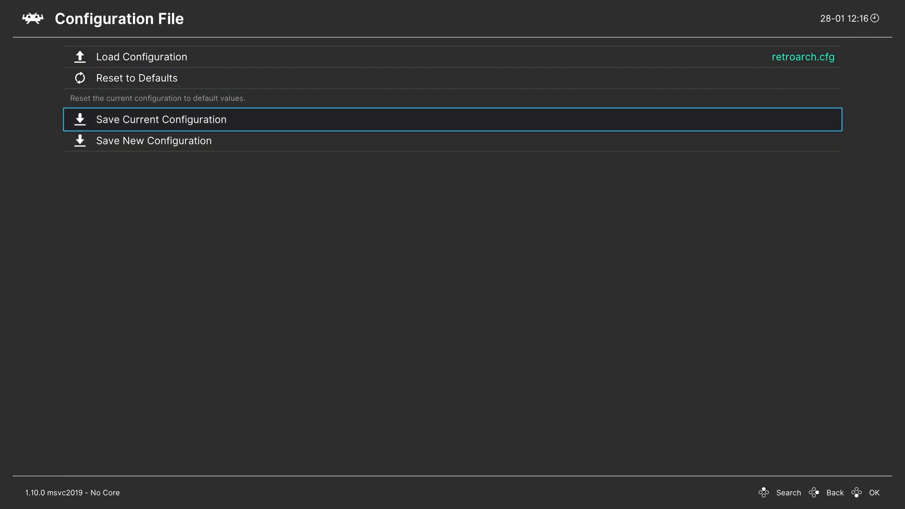
click(162, 120)
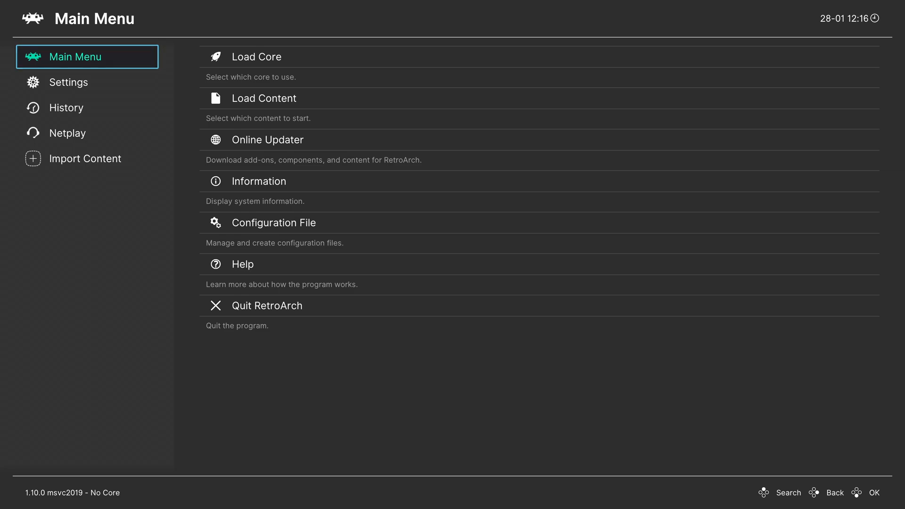
- Browse E:\Games and show the PlayStation 2 playlist of 25 games
click(68, 82)
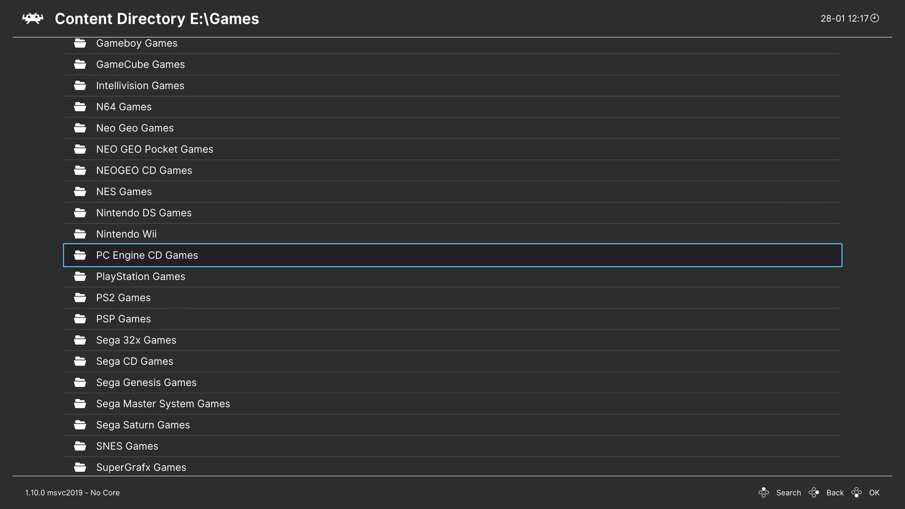
click(124, 296)
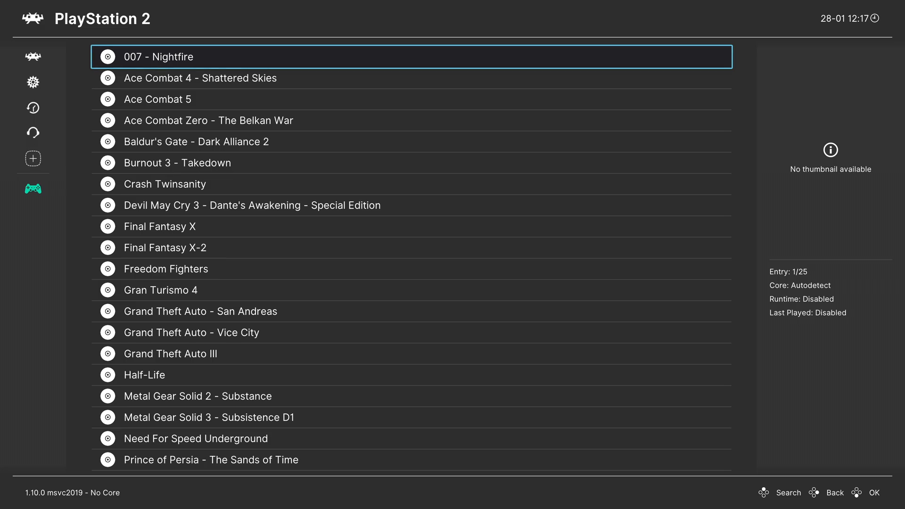
- Leave the PlayStation 2 playlist and bring up the Load Content drive list
key(Down)
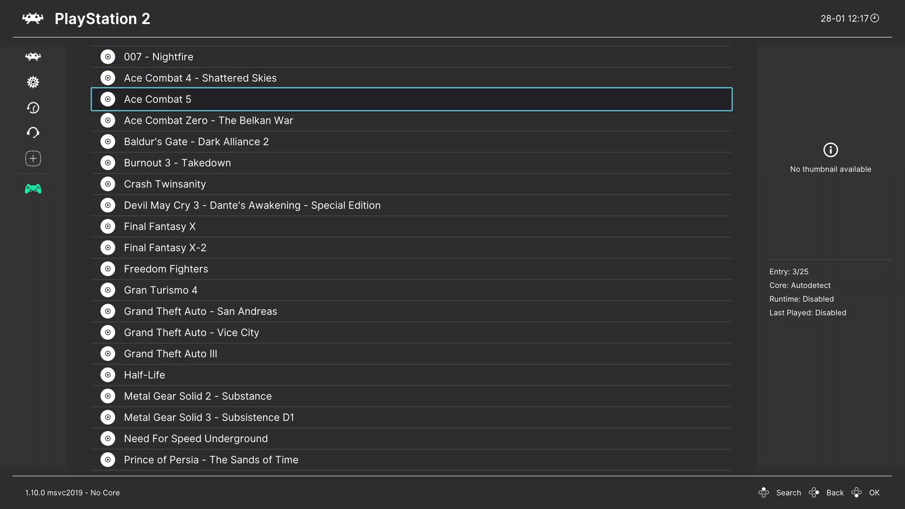
click(157, 99)
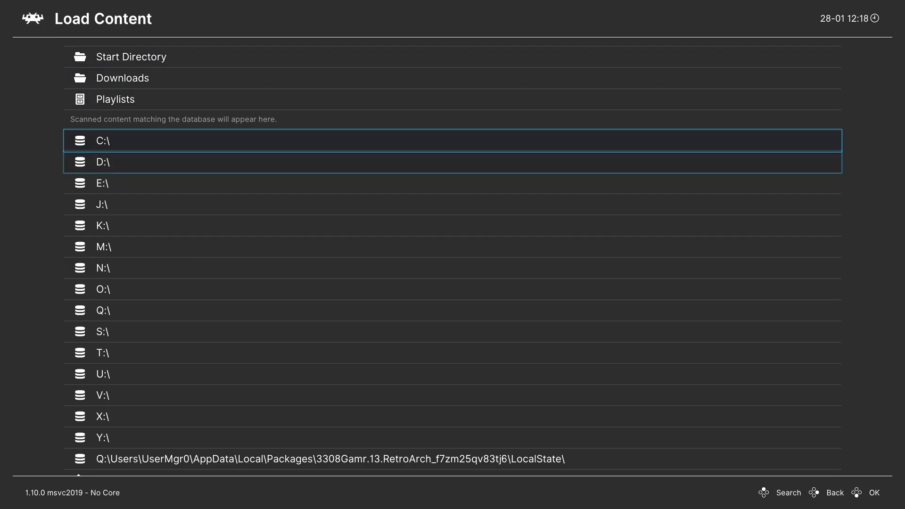
- From E:\Games launch a game with a suggested core, then load Mega Man X4 (USA).cue from Sega Saturn Games
click(102, 183)
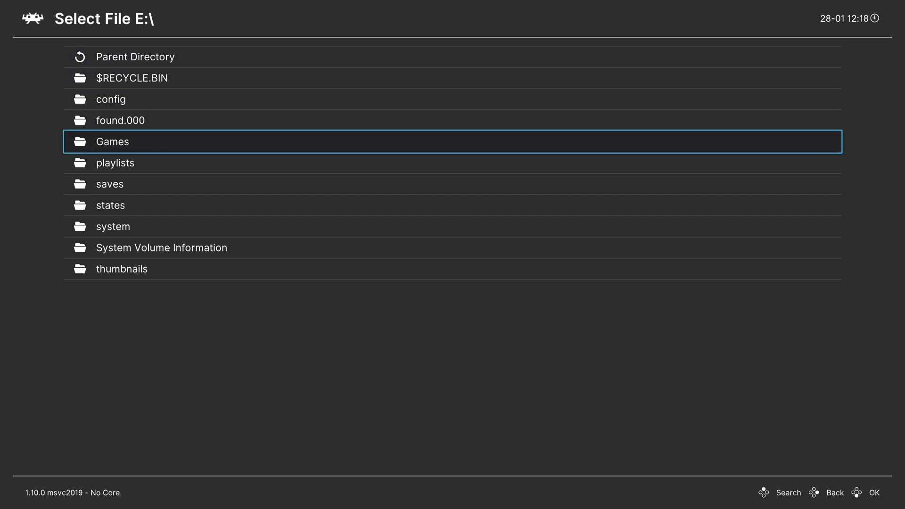
double_click(112, 141)
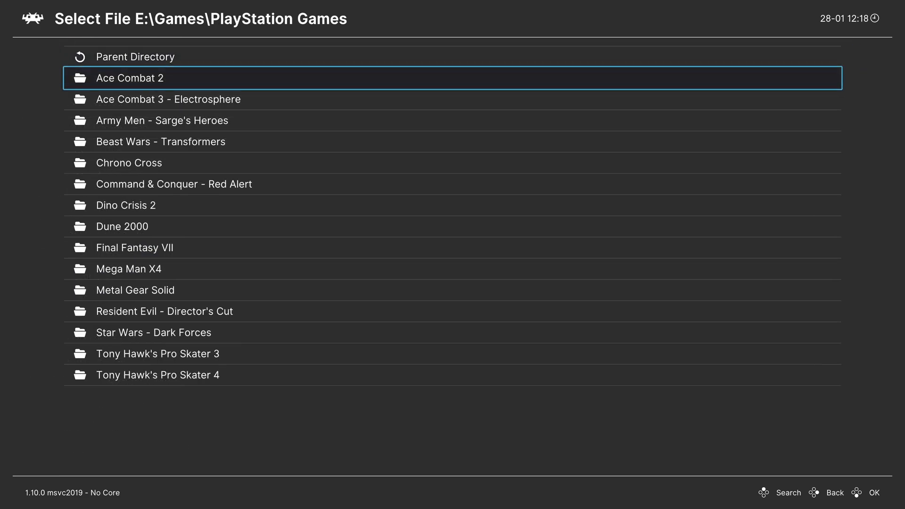
click(130, 77)
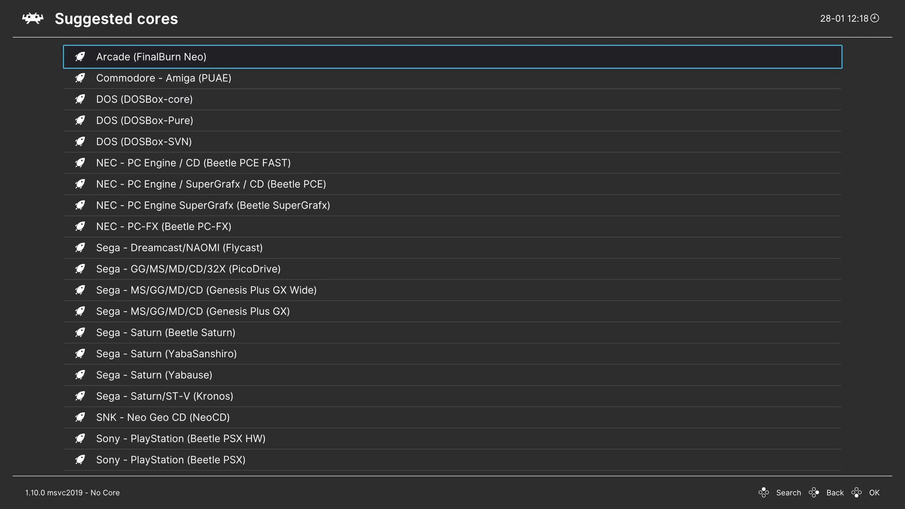
scroll(down, 3)
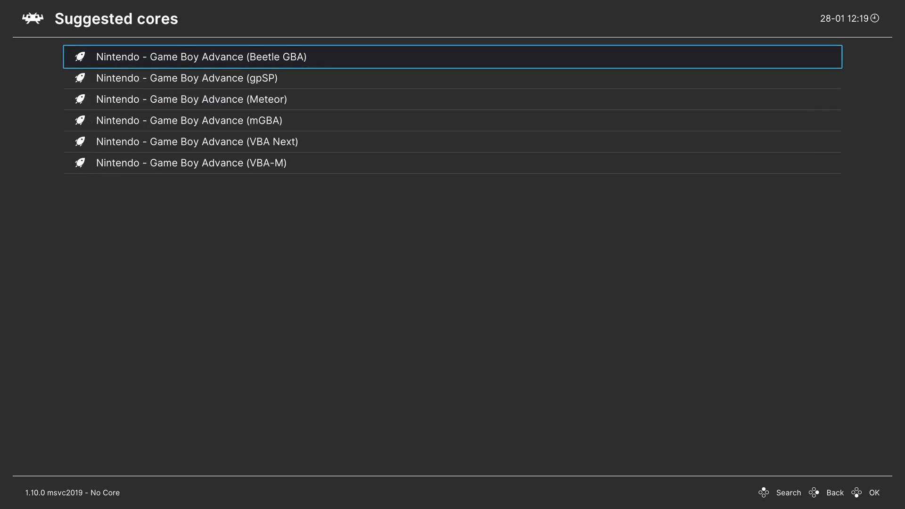
click(204, 56)
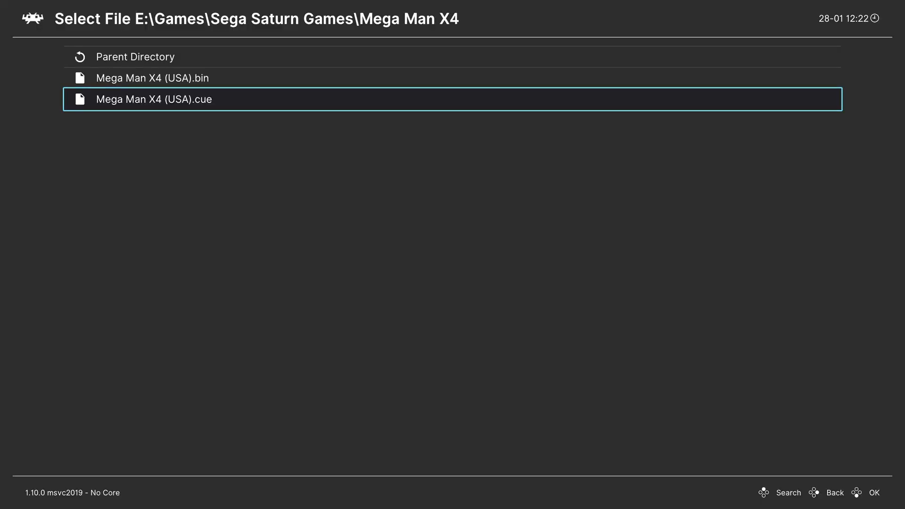
click(153, 99)
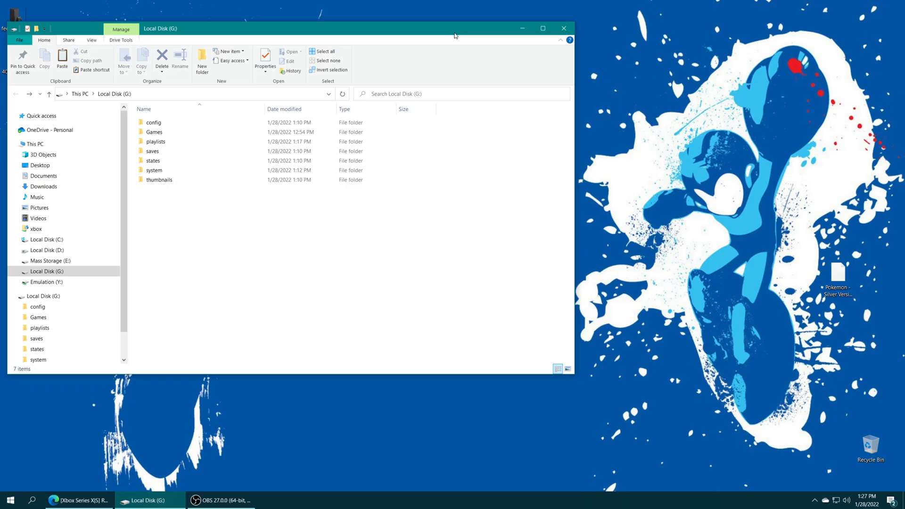
- Inspect the core folders generated inside G:'s config folder
click(153, 121)
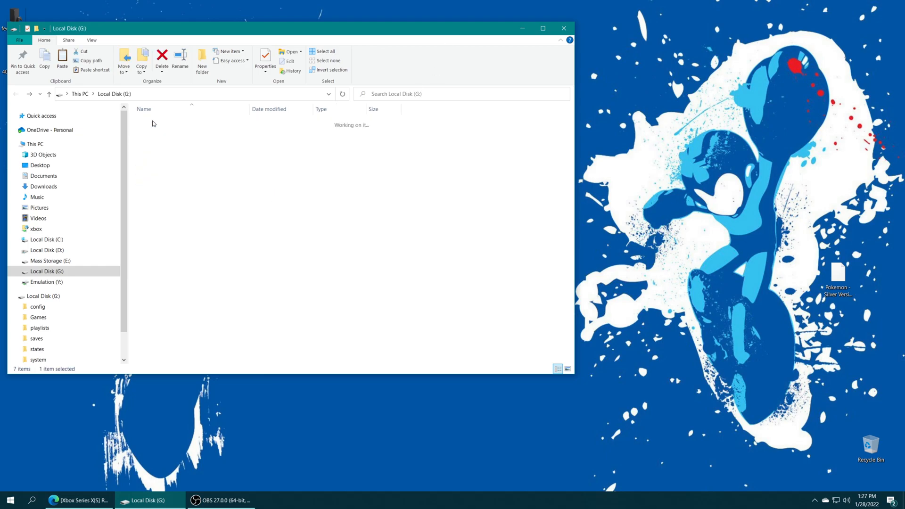
double_click(38, 307)
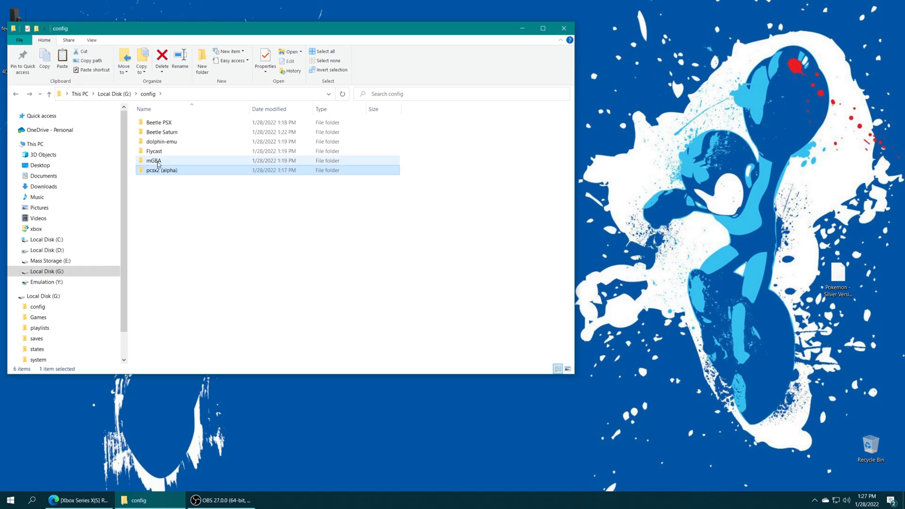
double_click(155, 161)
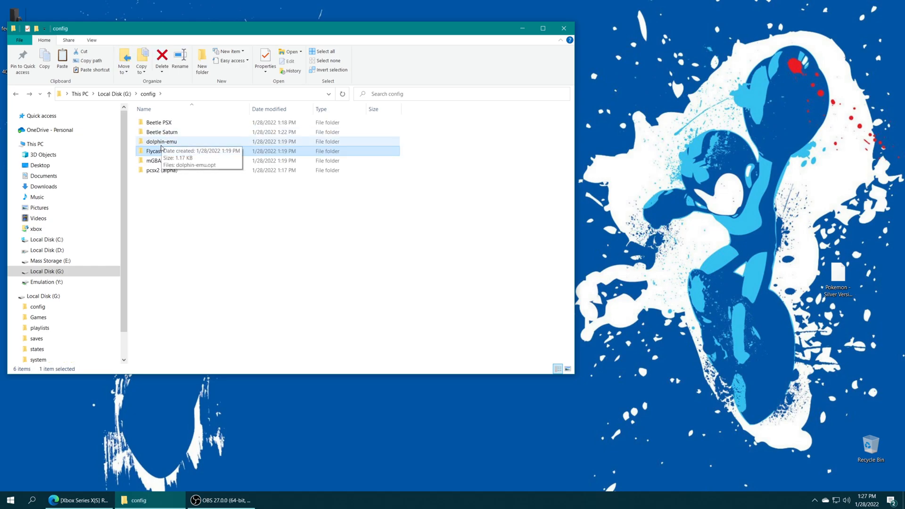
double_click(162, 132)
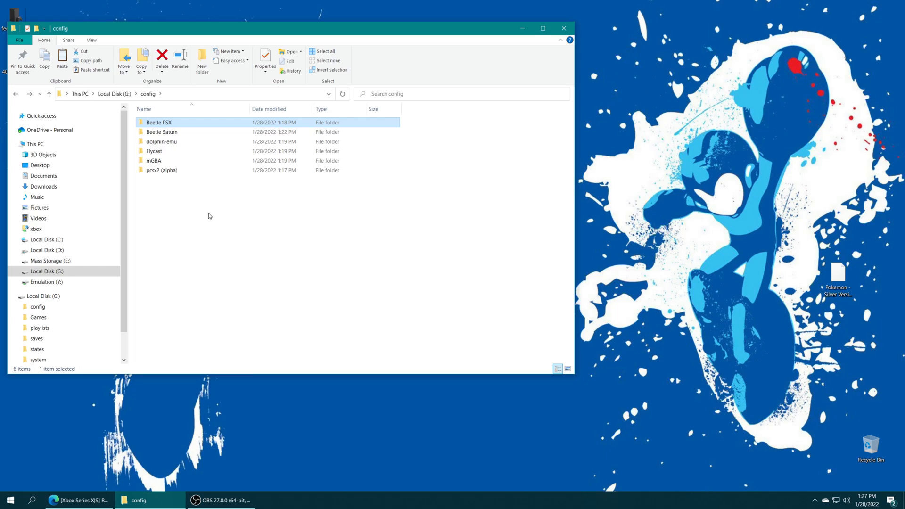
mouse_move(272, 260)
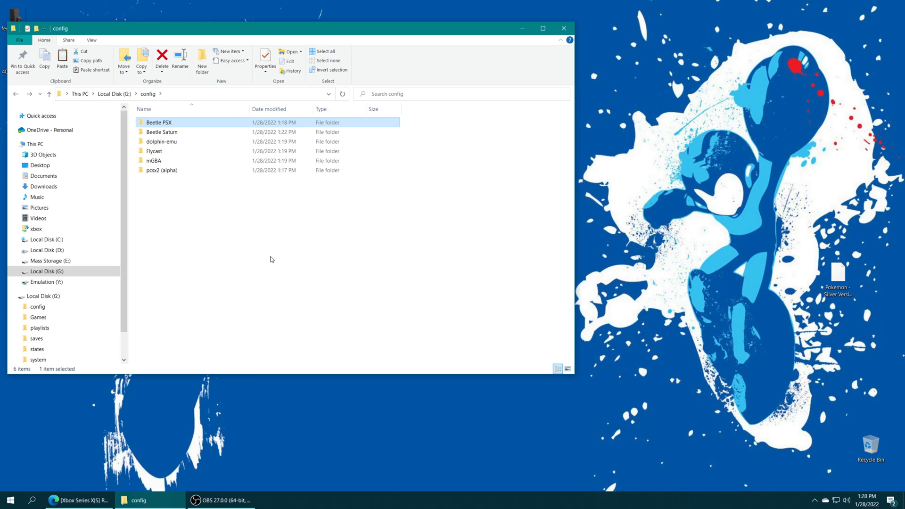
- Return to G: root and check the saves folder holding pcsx2, User and the Mega Man X4 saves
click(40, 328)
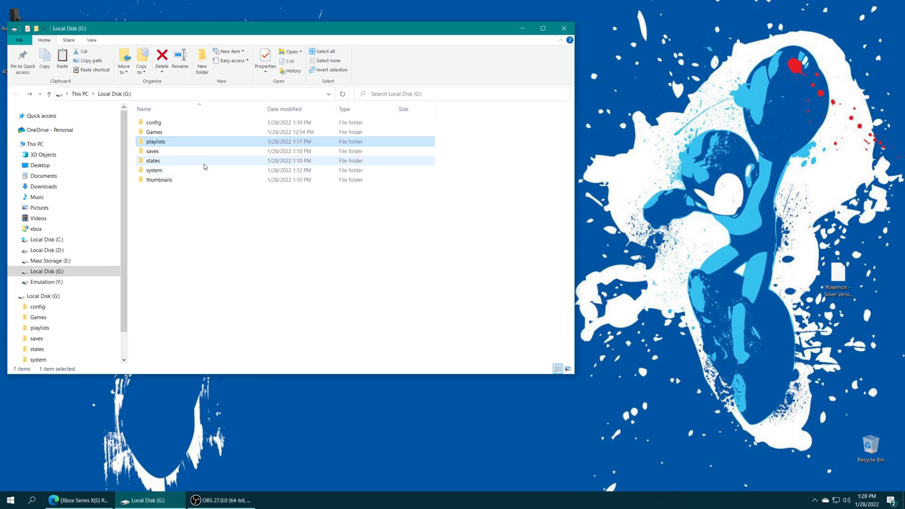
double_click(153, 150)
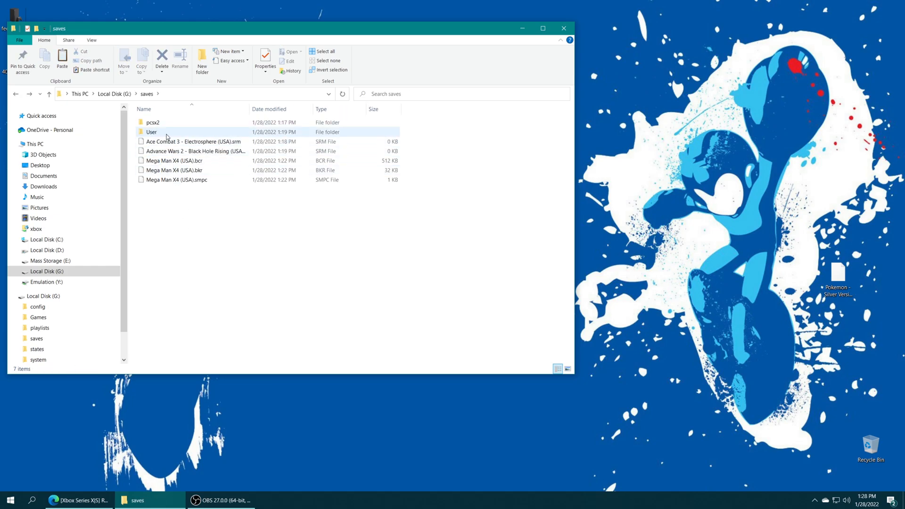
click(153, 132)
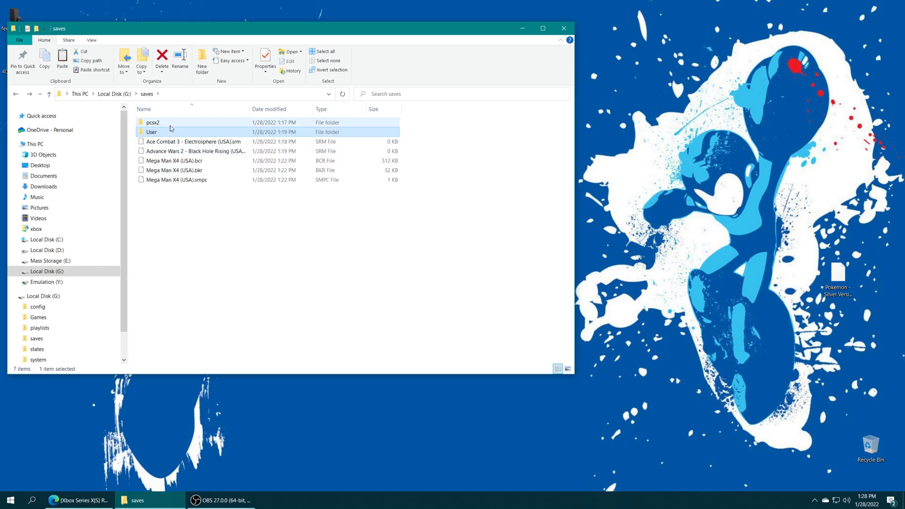